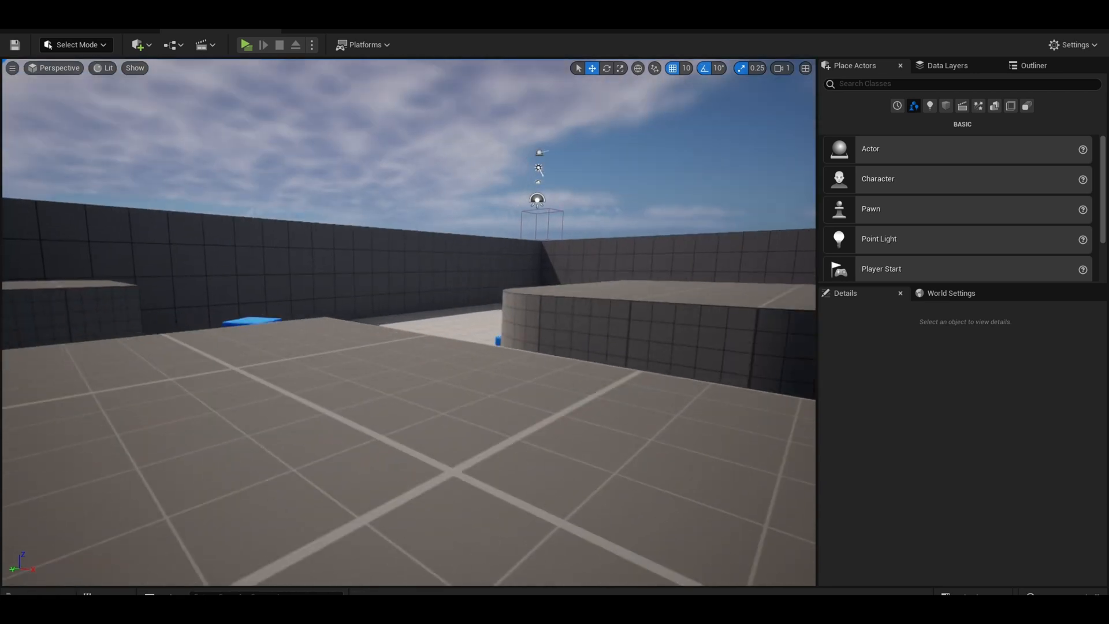
Review the project's Input settings, then browse to the Content/Game/Slenderman folder.
left_click(245, 45)
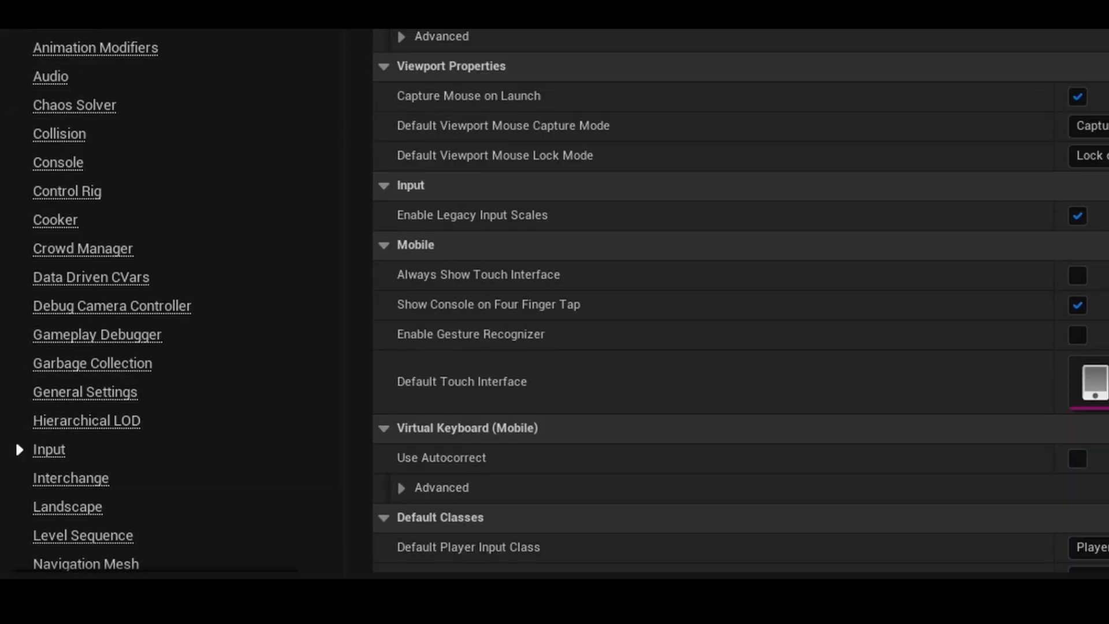
left_click(393, 213)
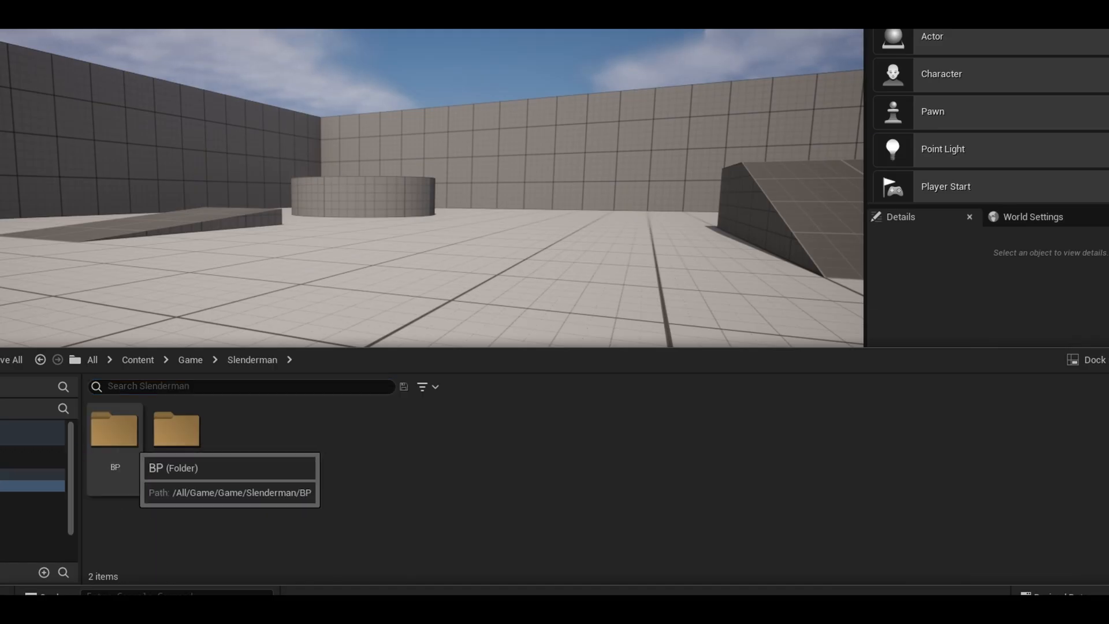
In BP_Player's Event Graph add InputAction Interact, the FollowCamera reference and its Get Forward Vector node.
double_click(114, 430)
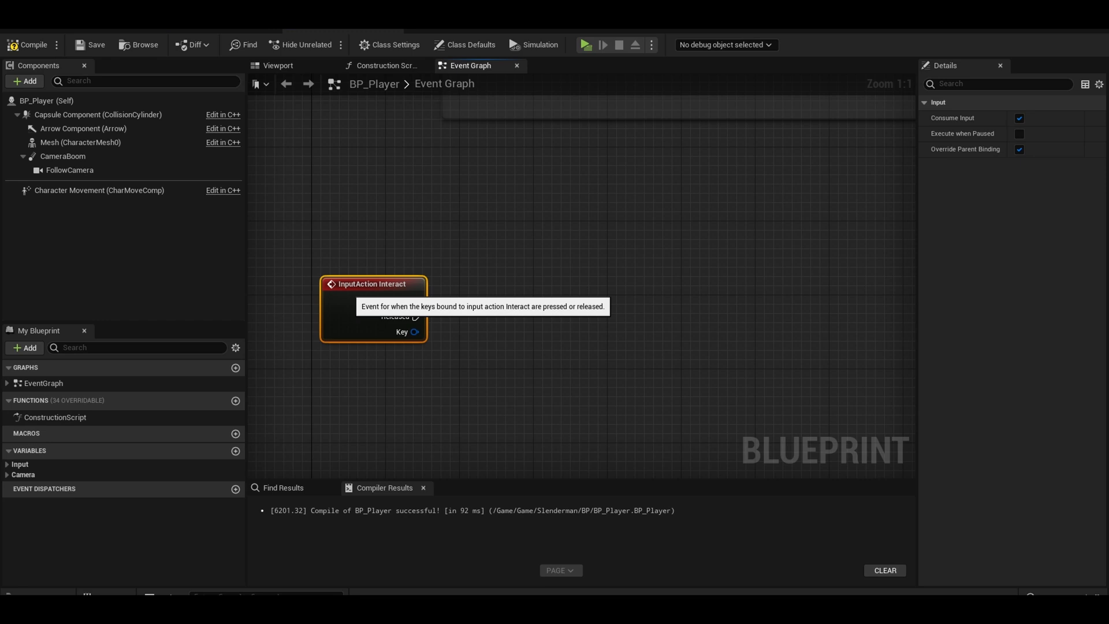
left_click_drag(374, 284, 364, 302)
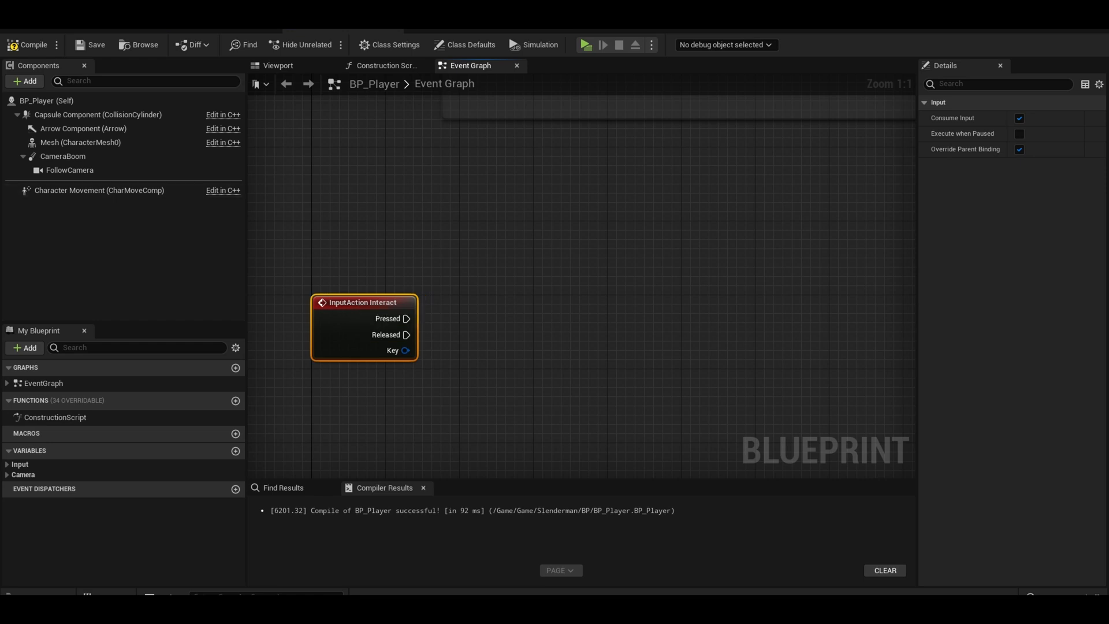
left_click(69, 170)
type("getfor")
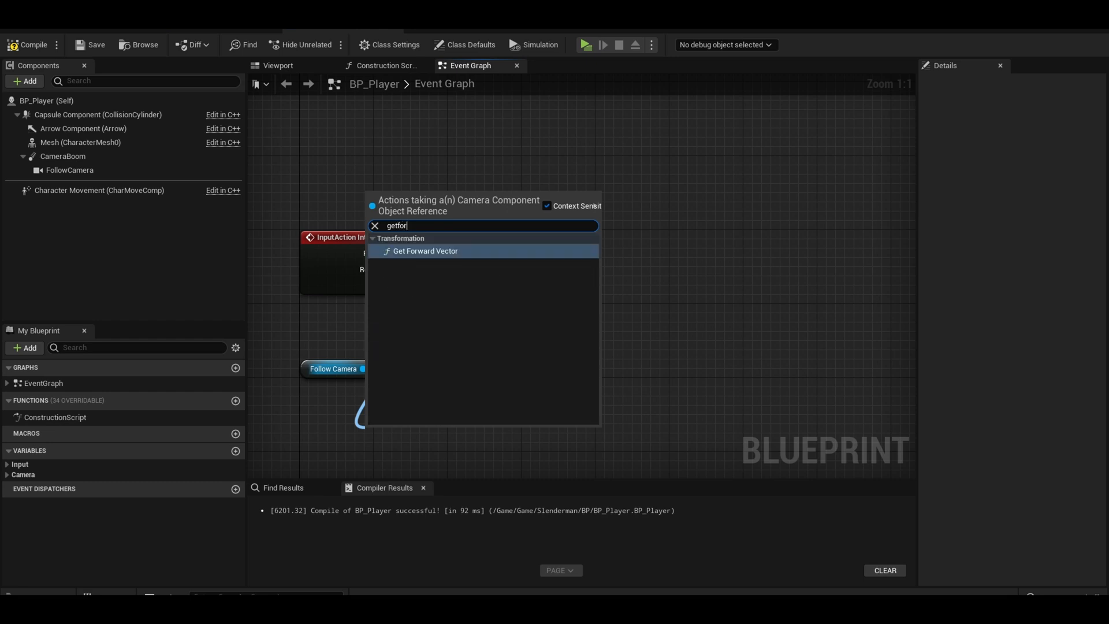
left_click(426, 251)
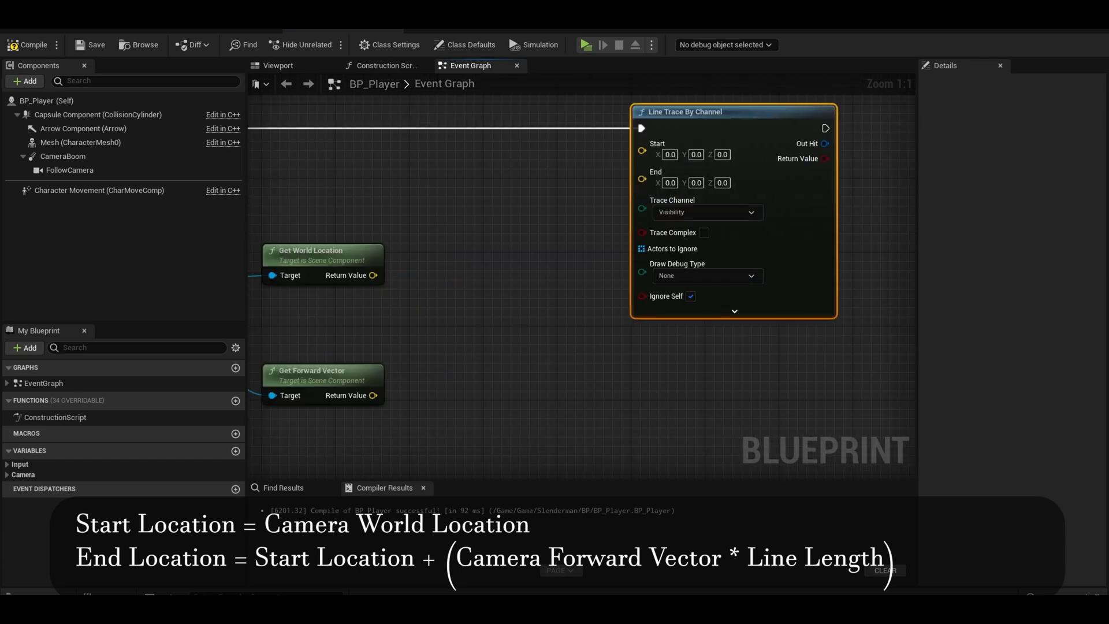
Wire Line Trace By Channel from camera location to forward vector × 2000, debug For Duration, then Branch on the hit.
left_click_drag(373, 275, 642, 143)
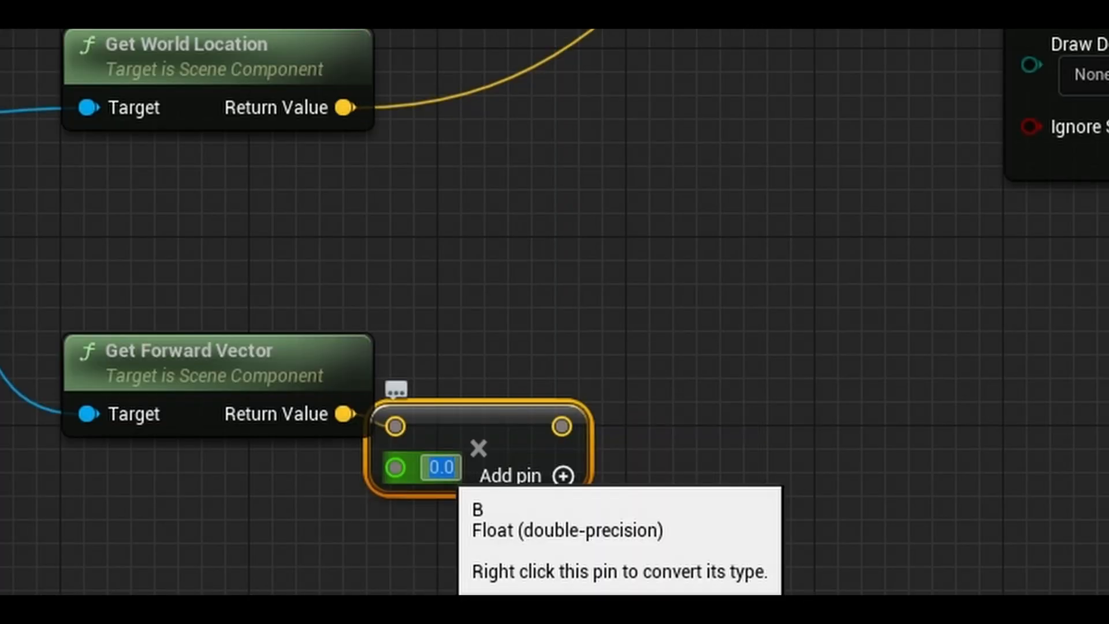
type("2000")
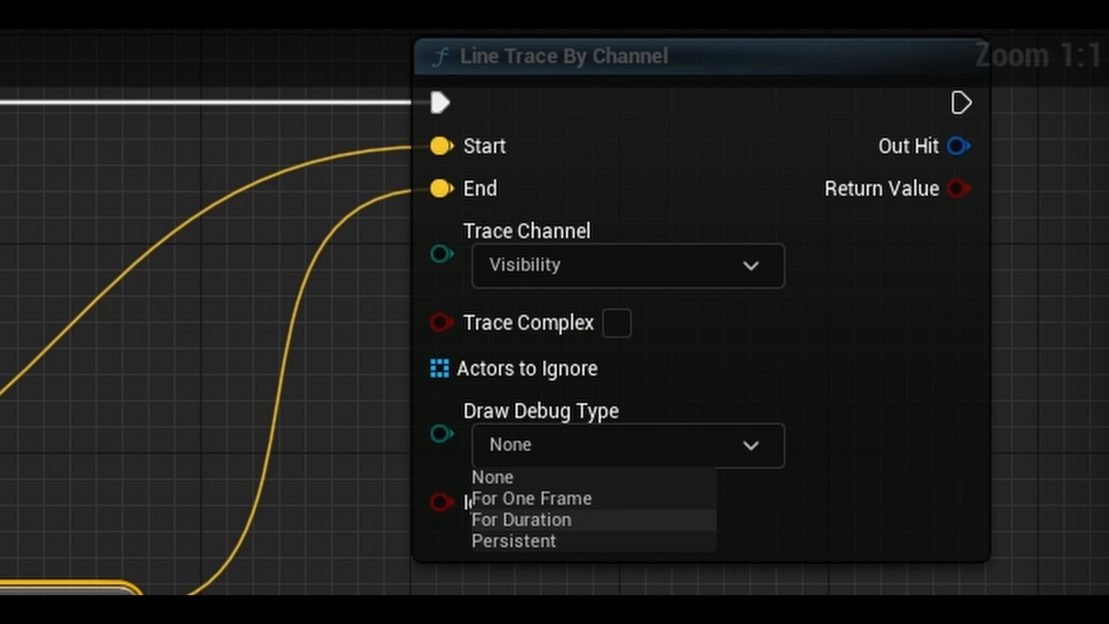
left_click(521, 520)
type("br")
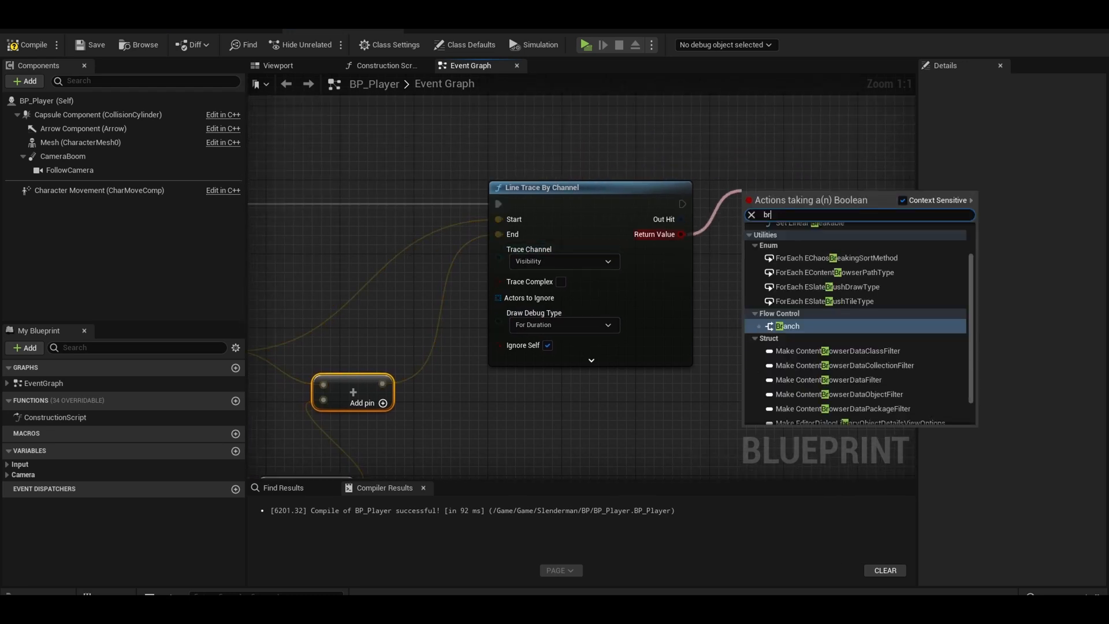
left_click(787, 325)
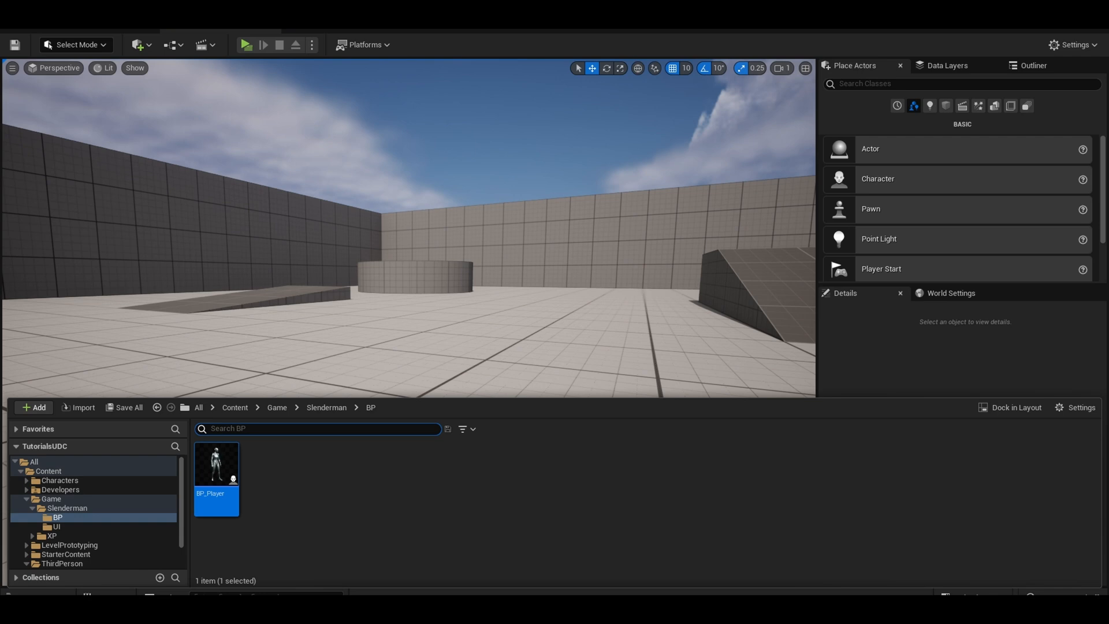
Create a Blueprint Interface named BI_Interactable in the BP folder and open it.
left_click(33, 407)
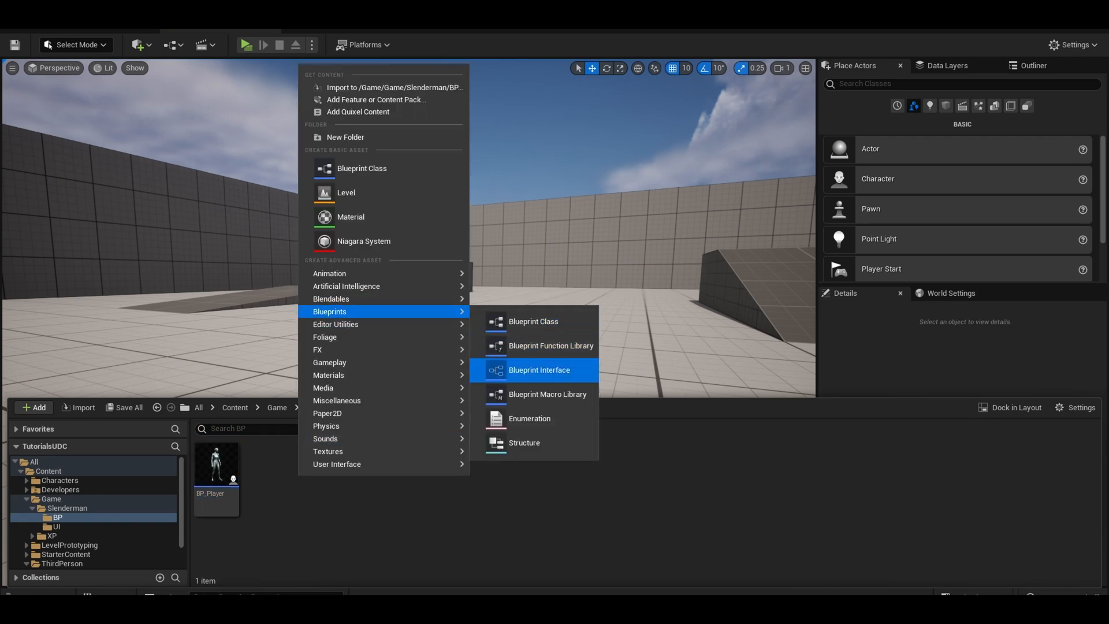
left_click(539, 370)
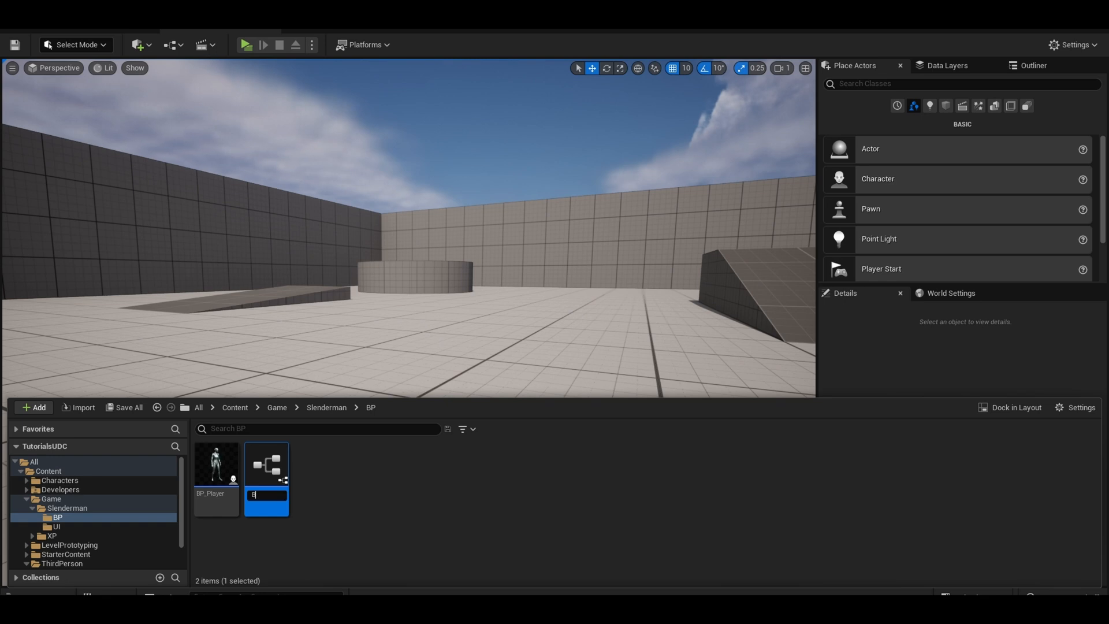
type("BI_Interactable")
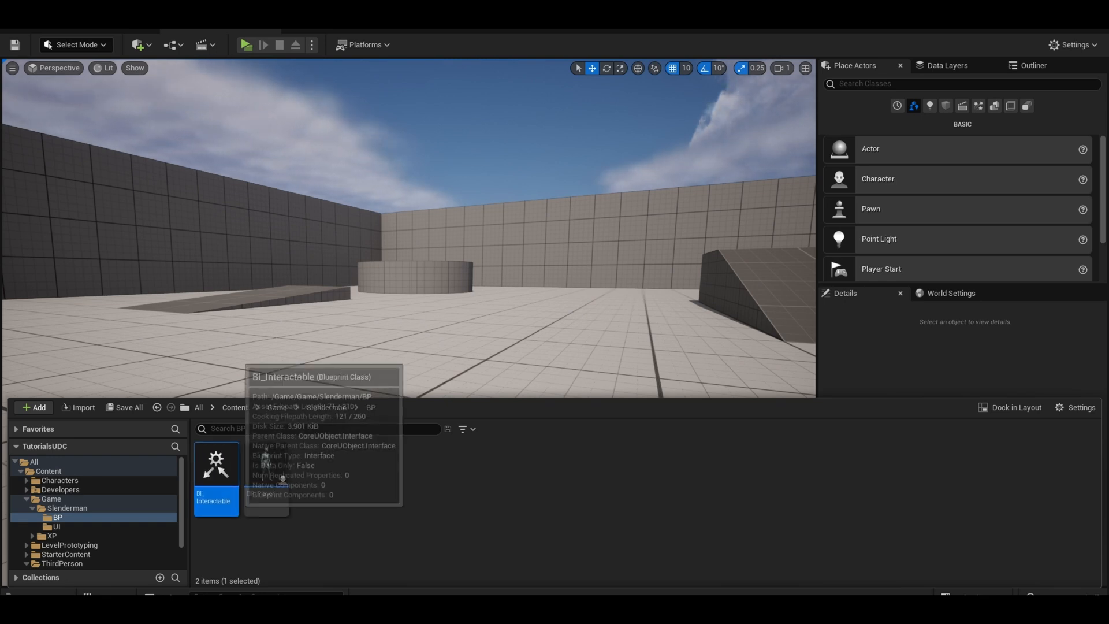
double_click(216, 463)
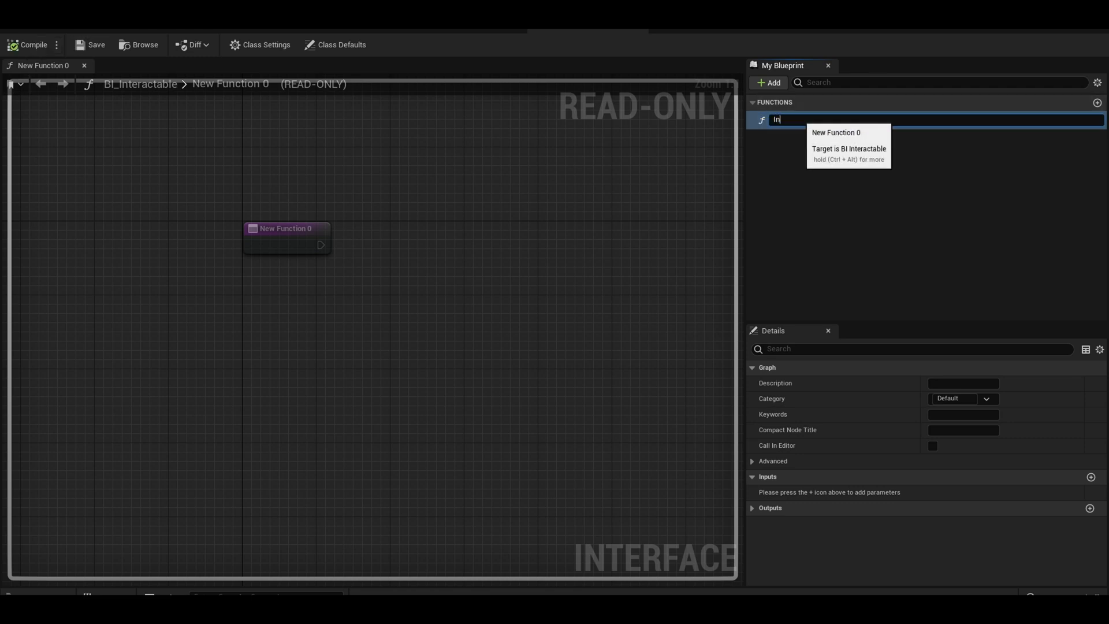
Rename the function to Interact and give it a Player input of type BP Player object reference.
type("Interact")
type("Pla")
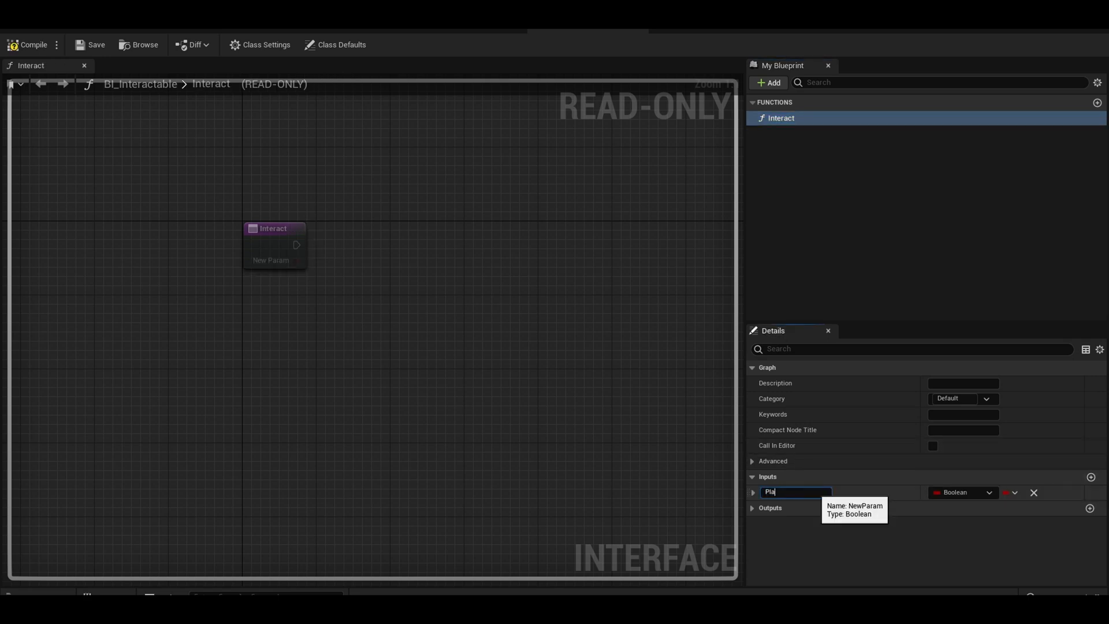
left_click(962, 493)
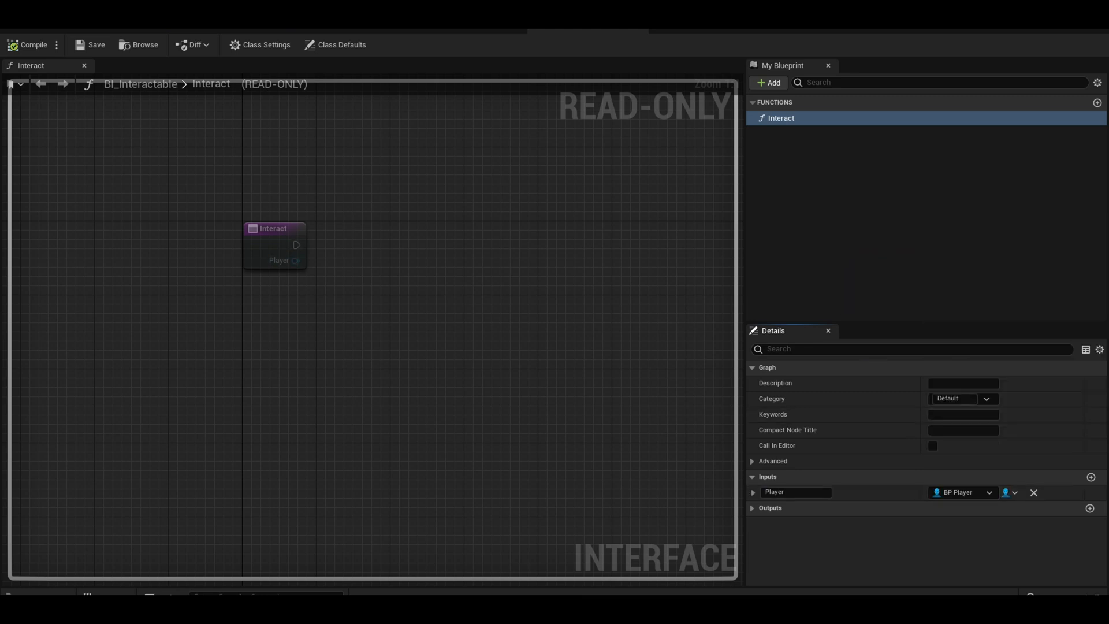
left_click(469, 65)
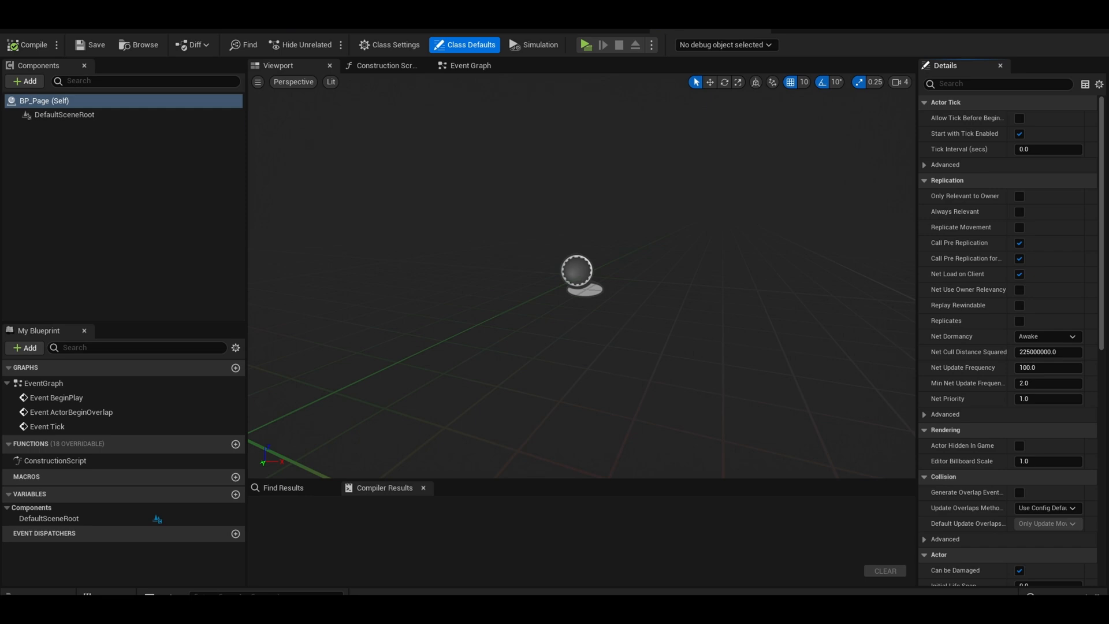
Add a Cube component to BP_Page and scale it into a thin, flat page shape.
left_click(24, 81)
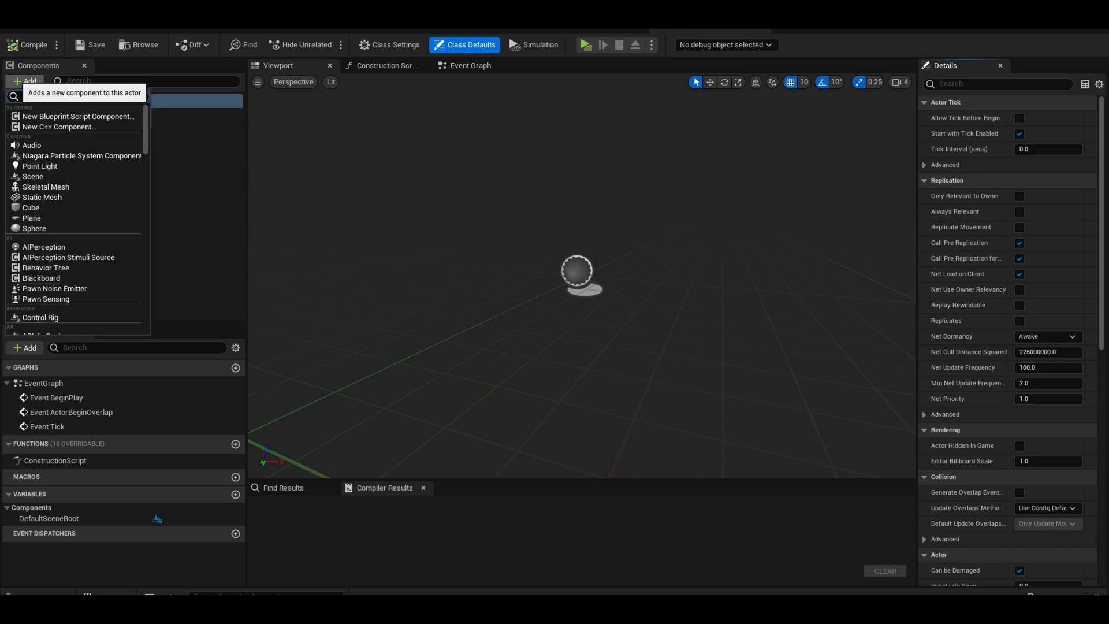
type("cube")
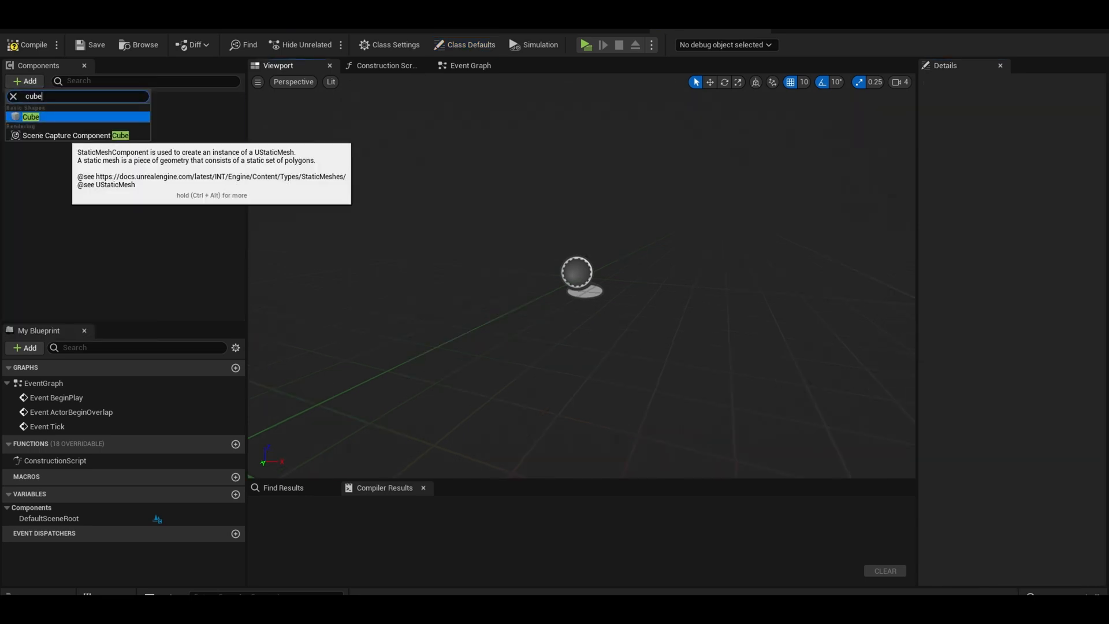
left_click(30, 116)
type("0.1")
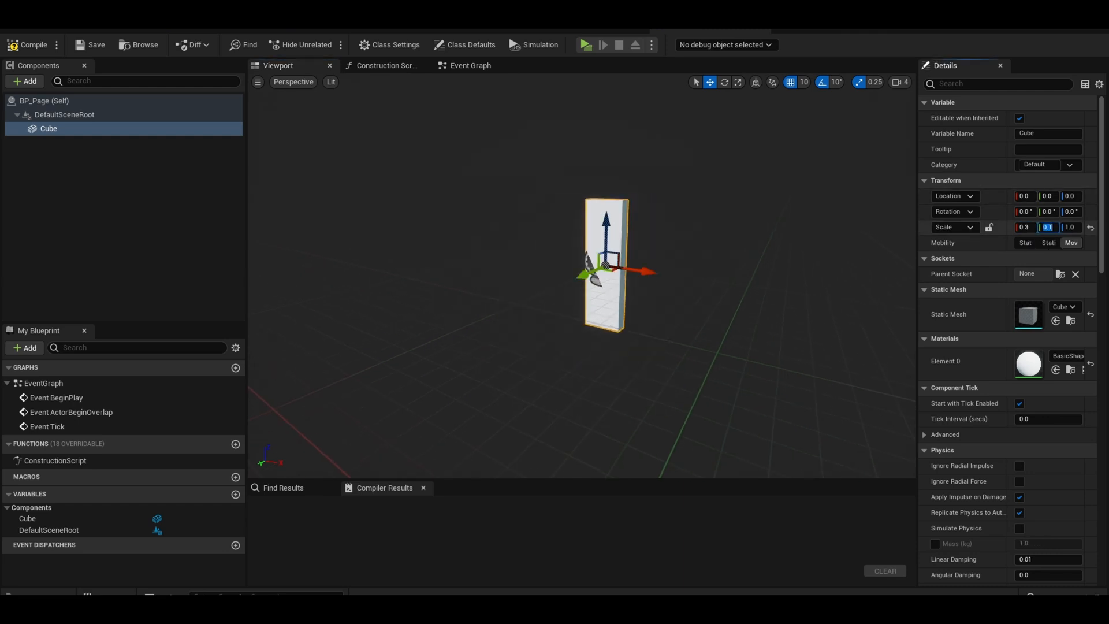
left_click(469, 65)
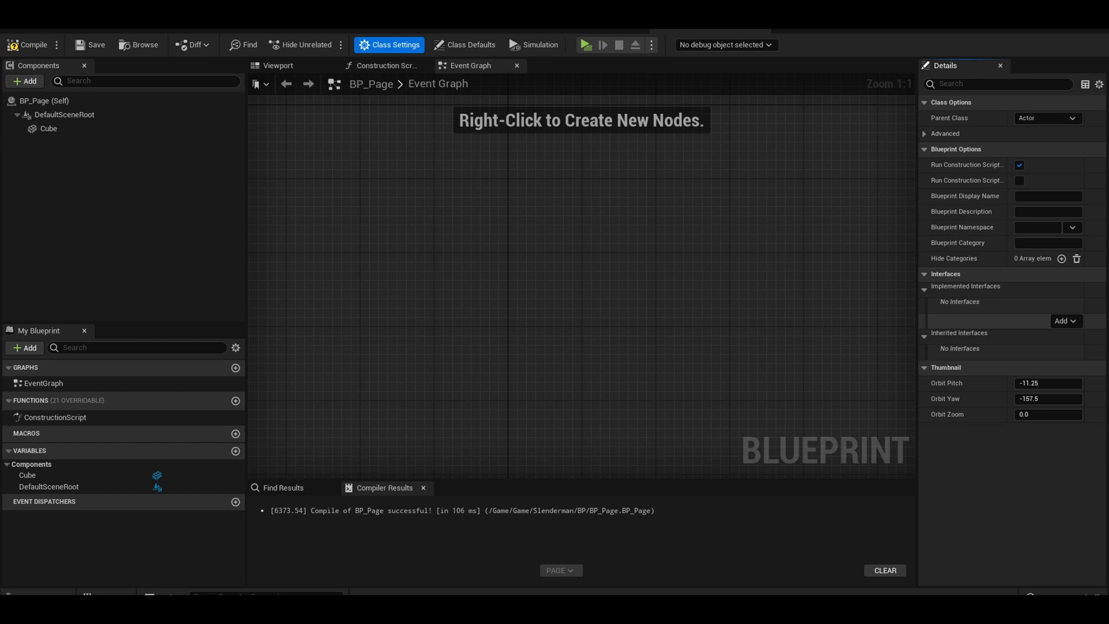
Add BI_Interactable to BP_Page's Implemented Interfaces in Class Settings.
left_click(1064, 320)
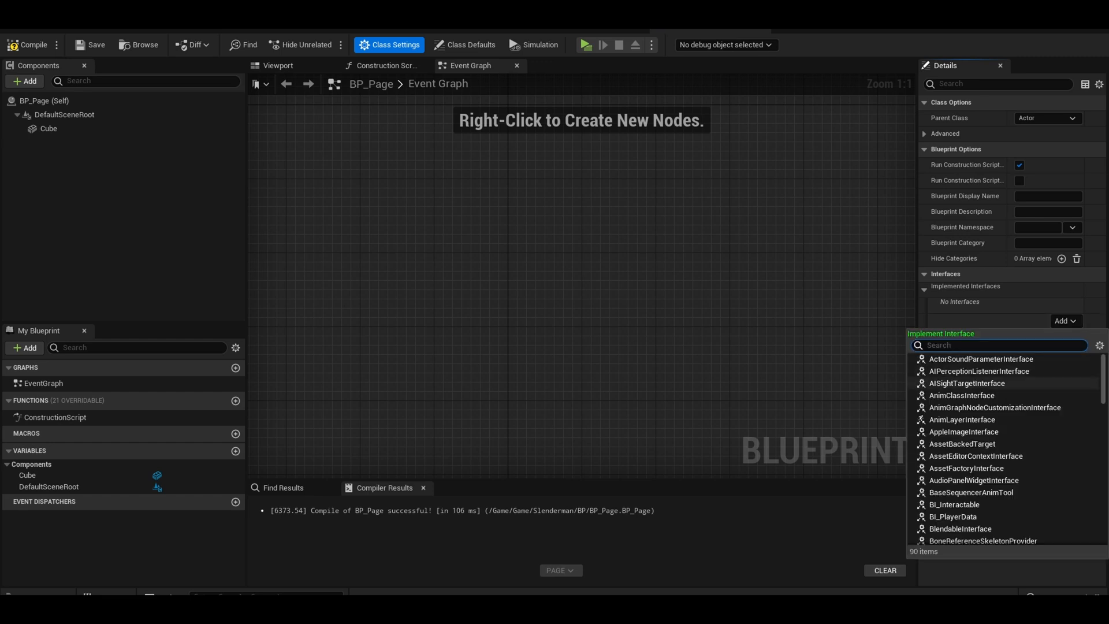
scroll("down", 3)
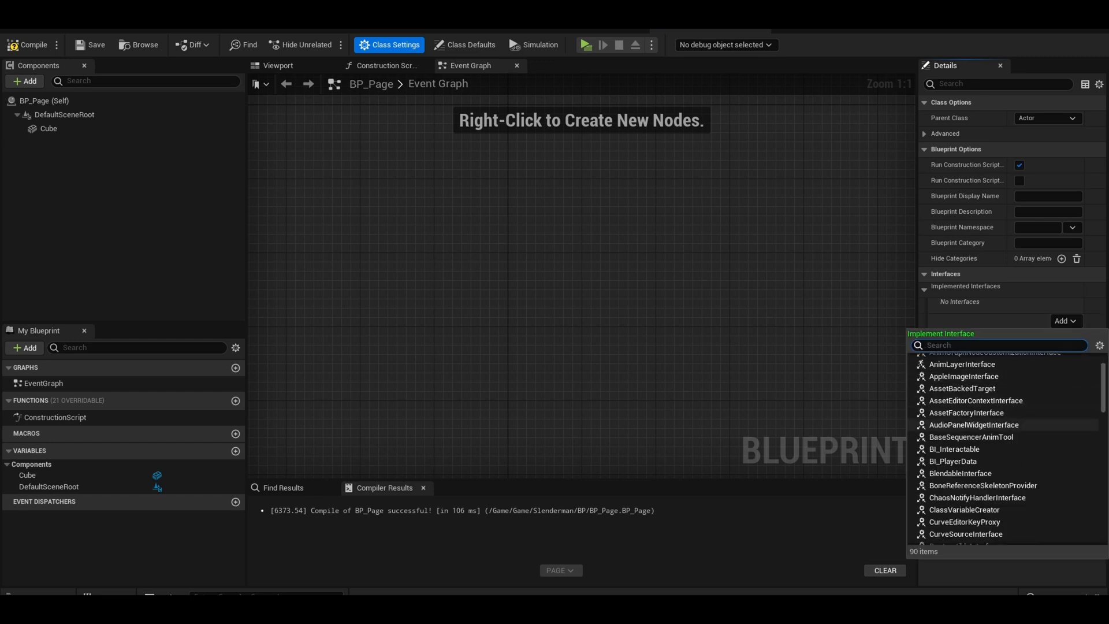
left_click(954, 448)
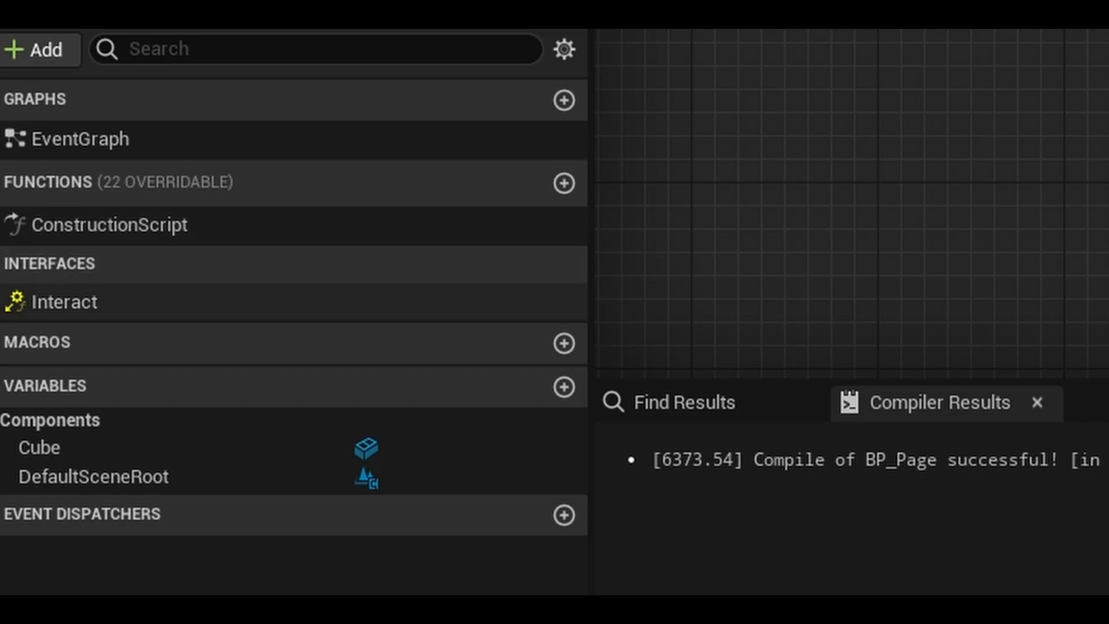
Wire Event Interact through Do Once to Destroy Actor, then place a page against the level wall.
left_click(64, 301)
type("do once")
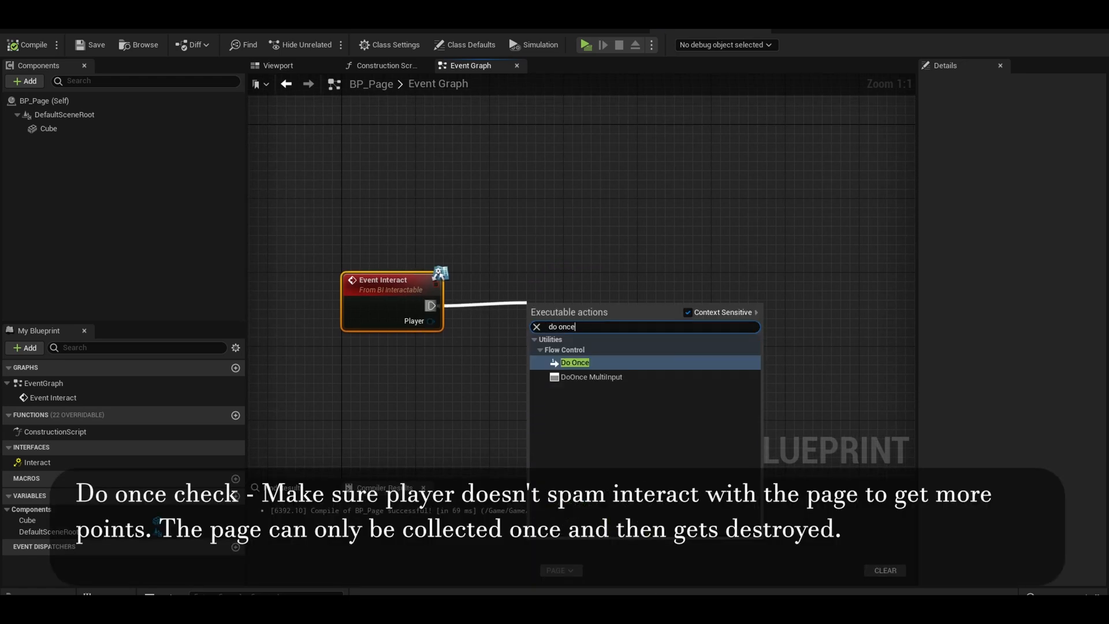
left_click(574, 362)
type("destr")
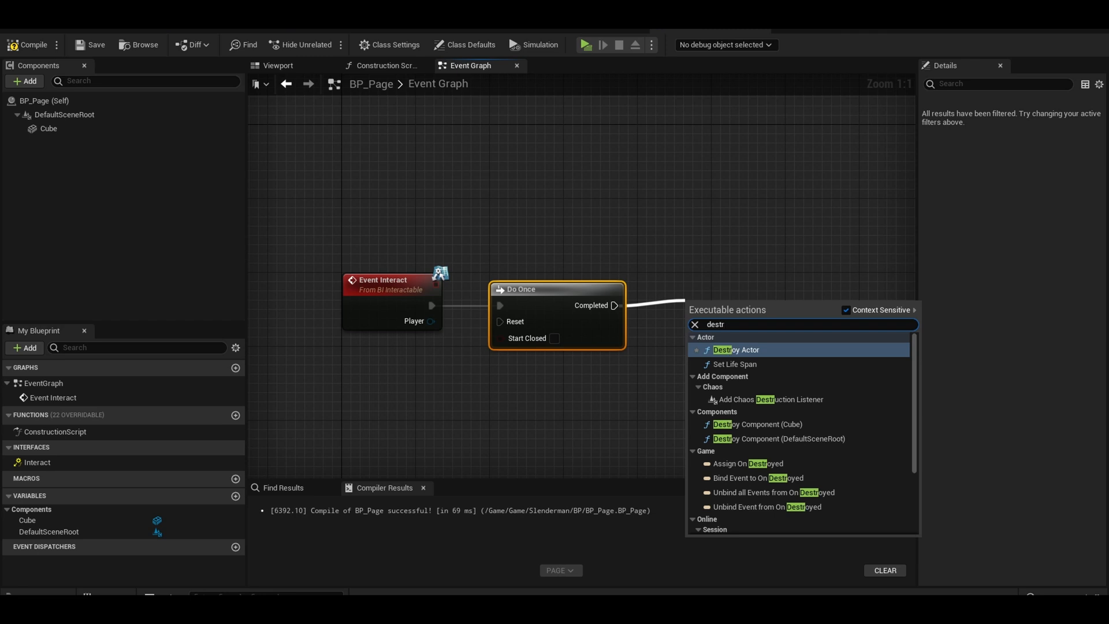
left_click(736, 349)
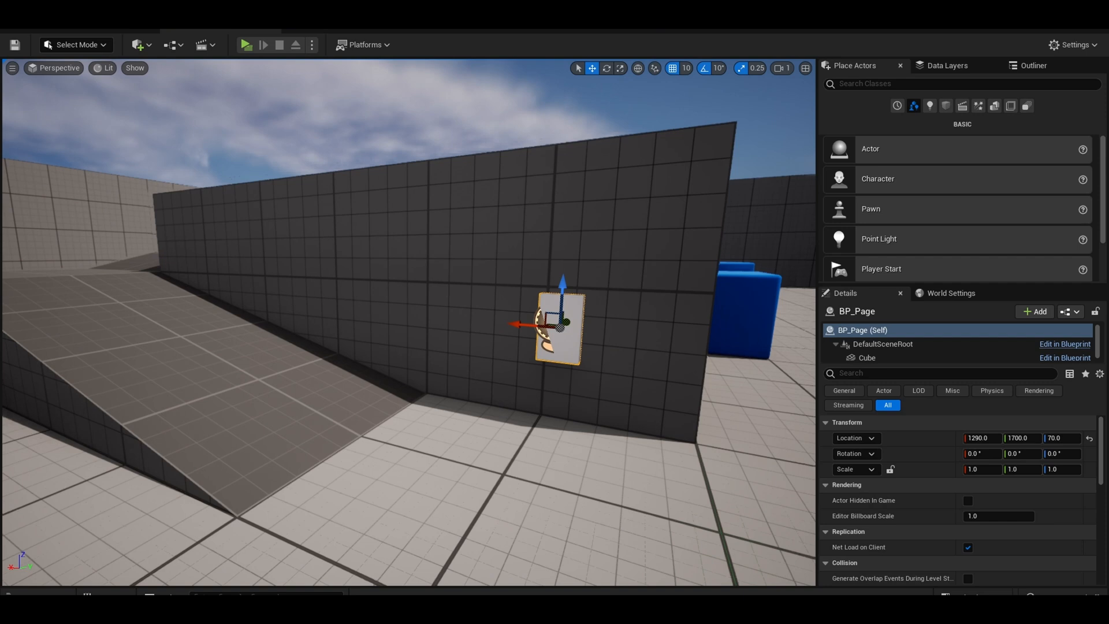
left_click(245, 45)
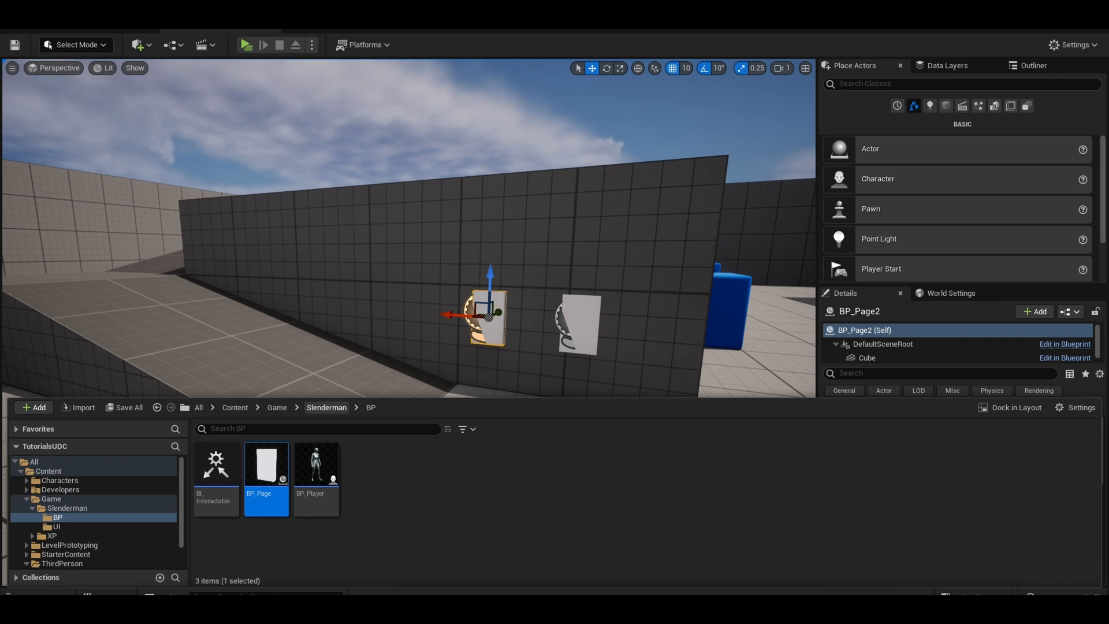
Create a User Widget blueprint, W_SlenderUI, in the Slenderman UI folder and open it.
left_click(326, 407)
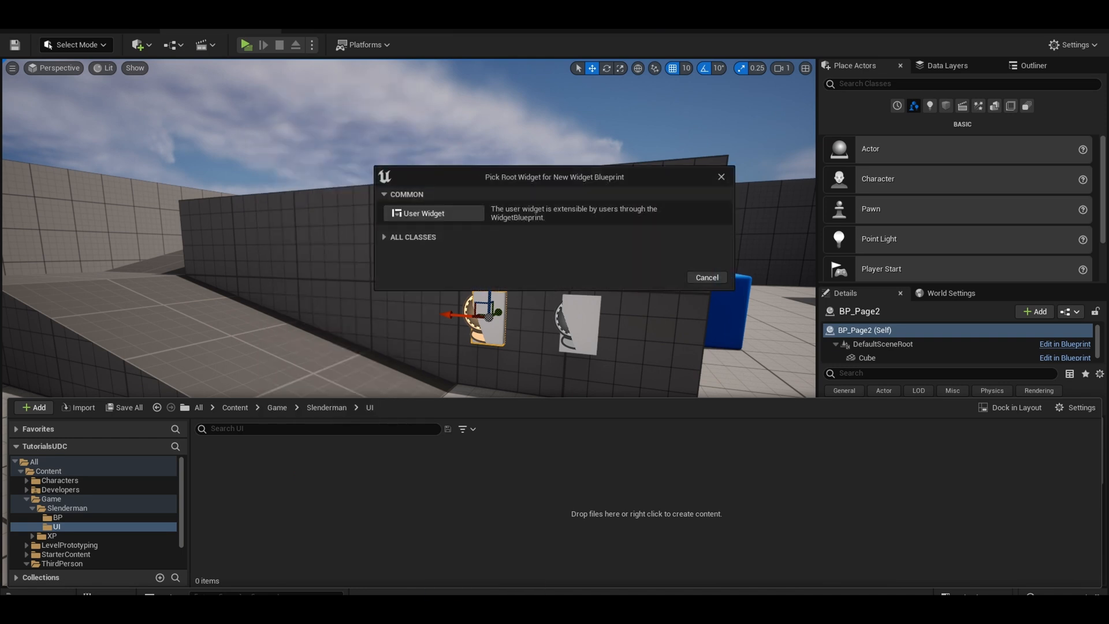
left_click(423, 213)
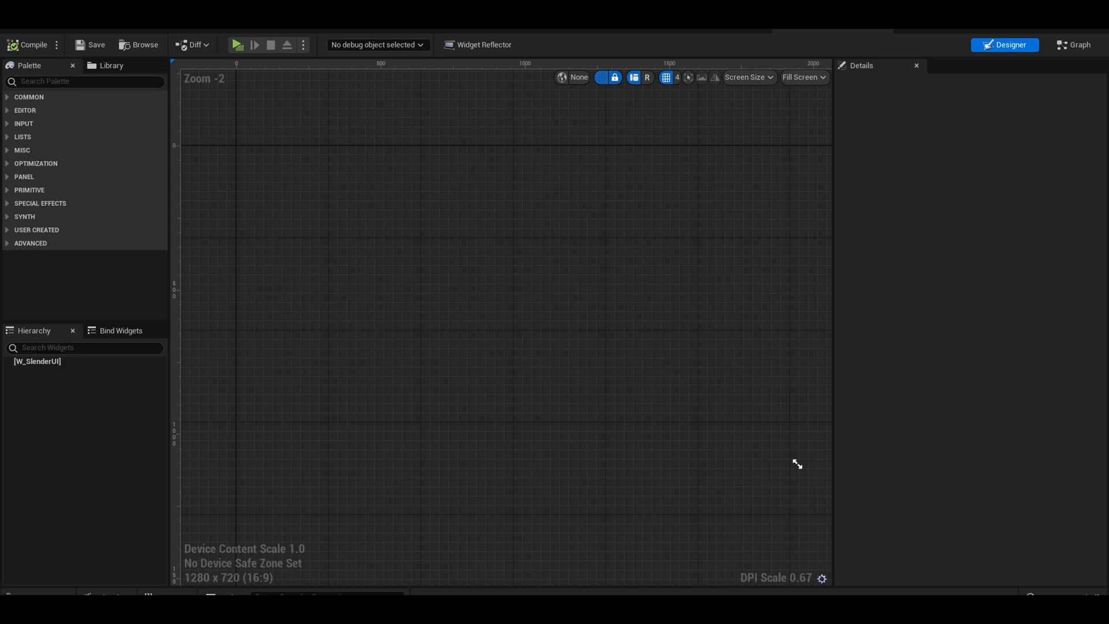
Add a Canvas Panel, Horizontal Box and two Text blocks reading 'Pages:' and '0/8'.
type("can")
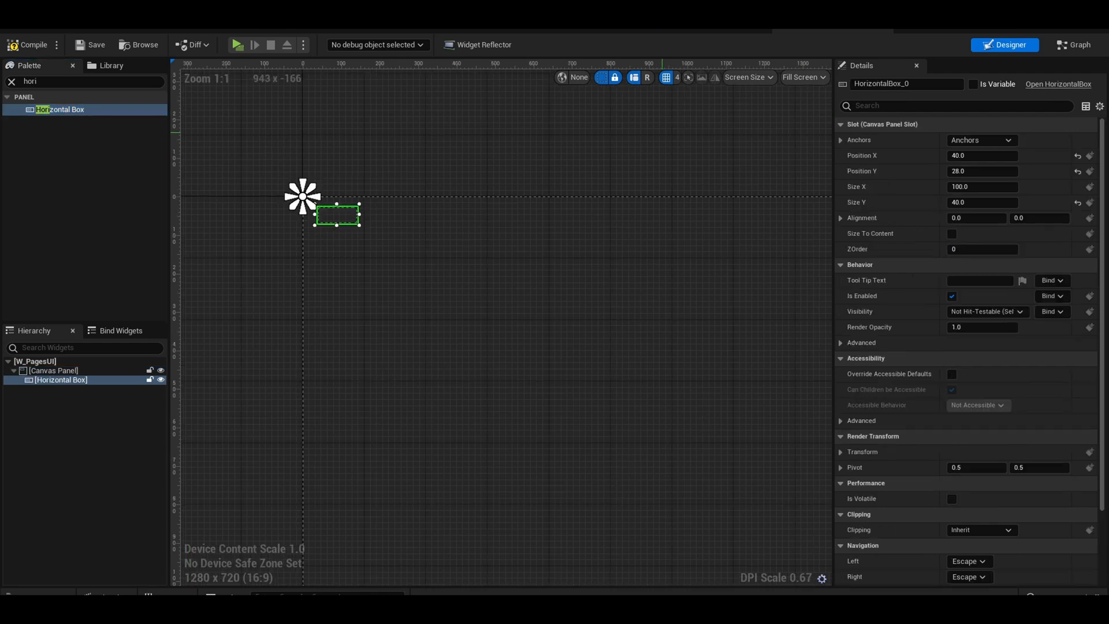
type("tex")
type("Pages:")
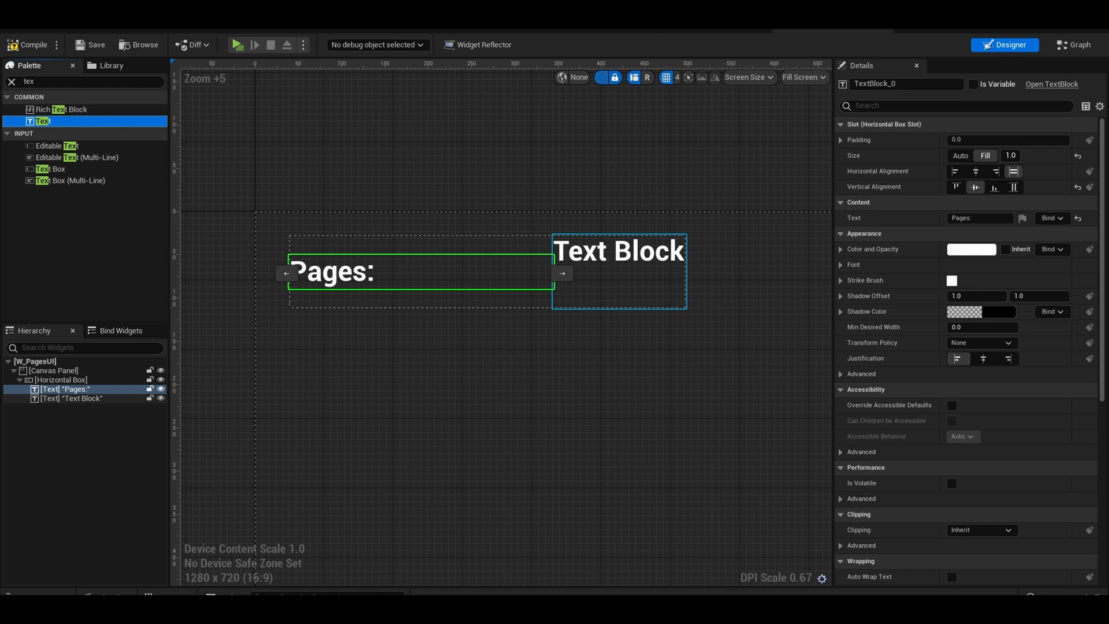
left_click(72, 398)
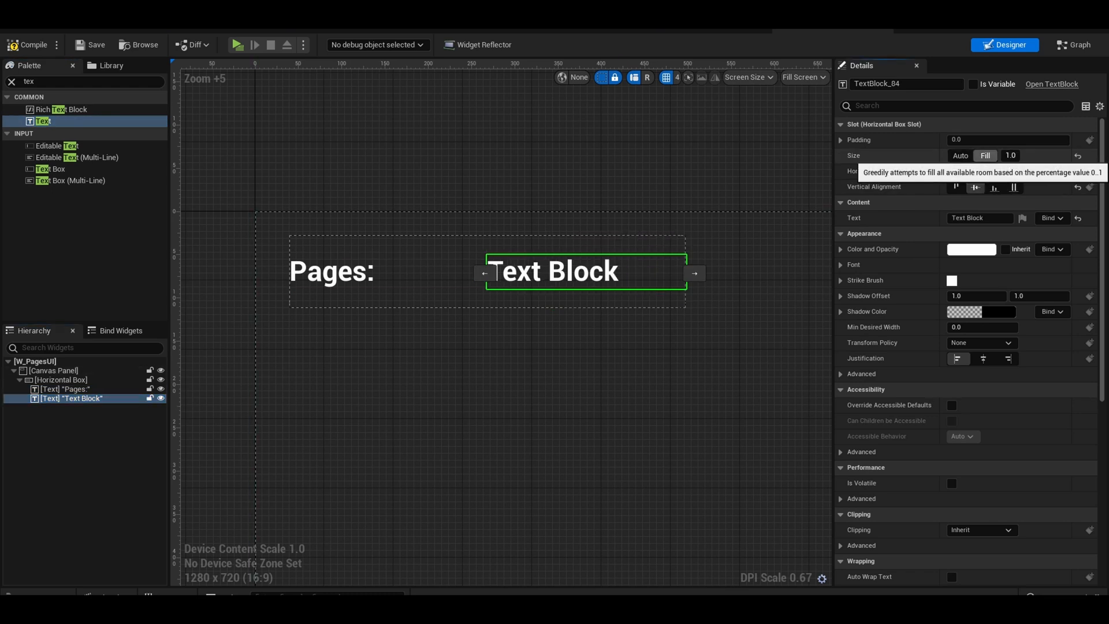
left_click(979, 218)
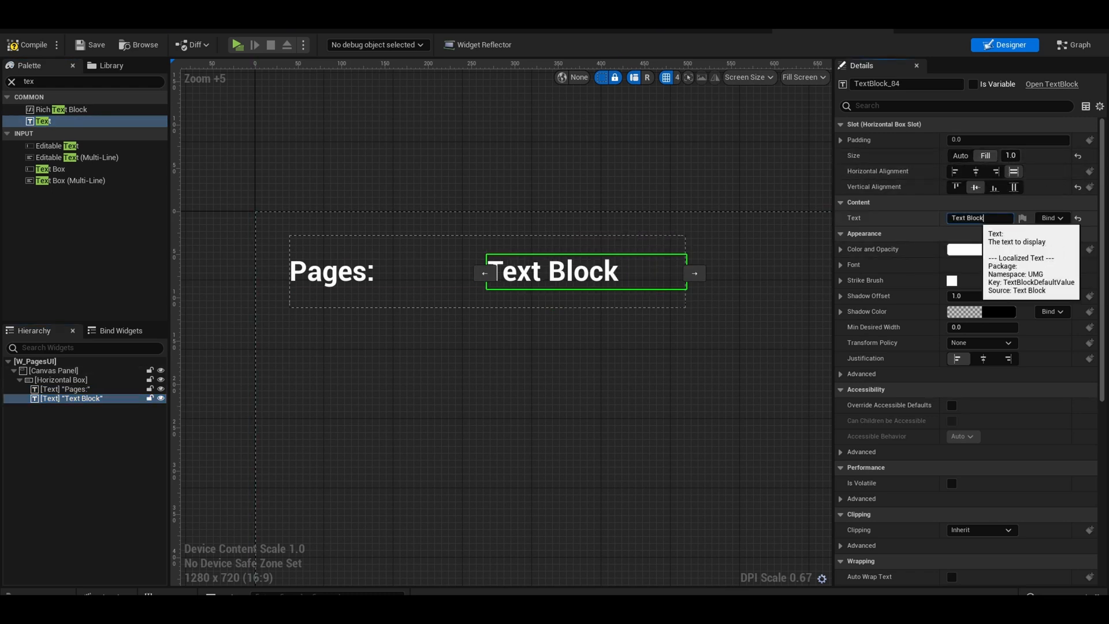
type("0/8")
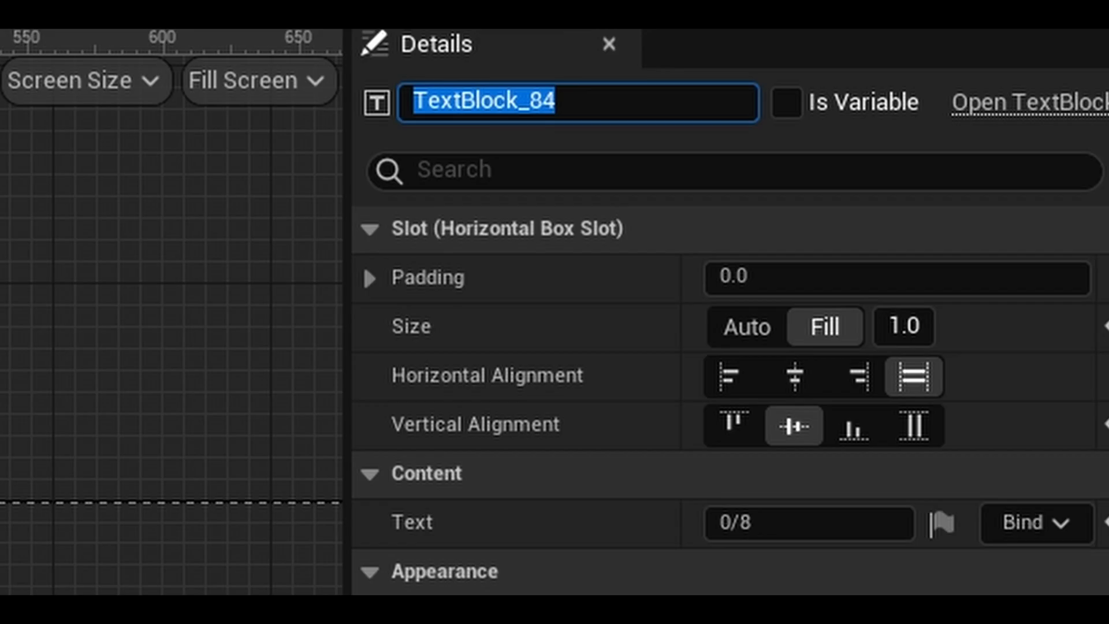
Rename the counter text to PagesAmount and expose it as a variable.
type("Pg")
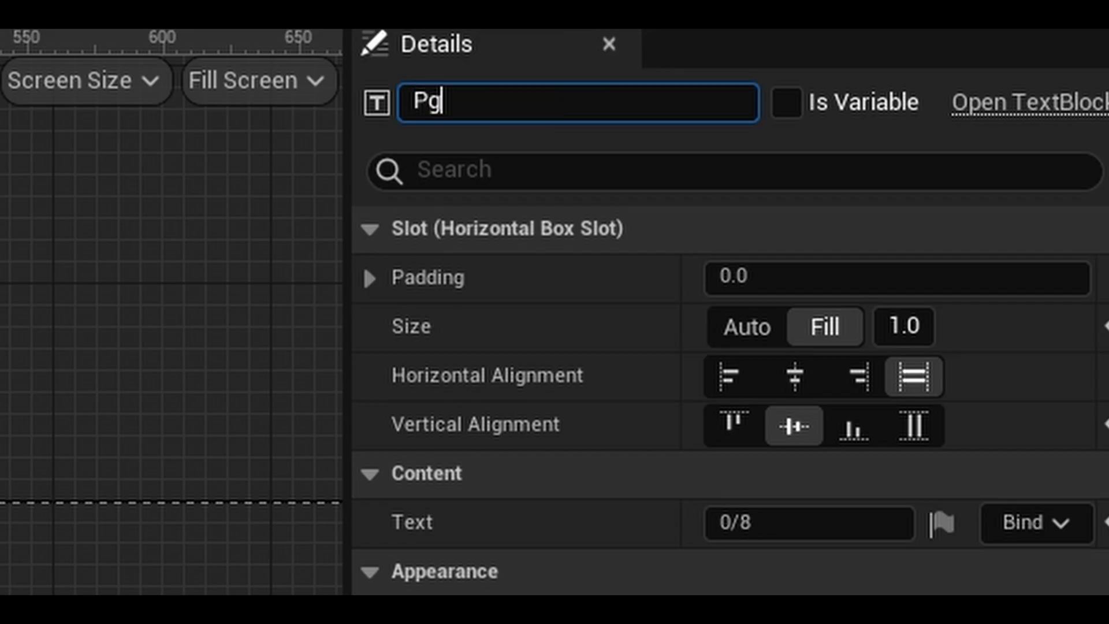
type("agesAmount")
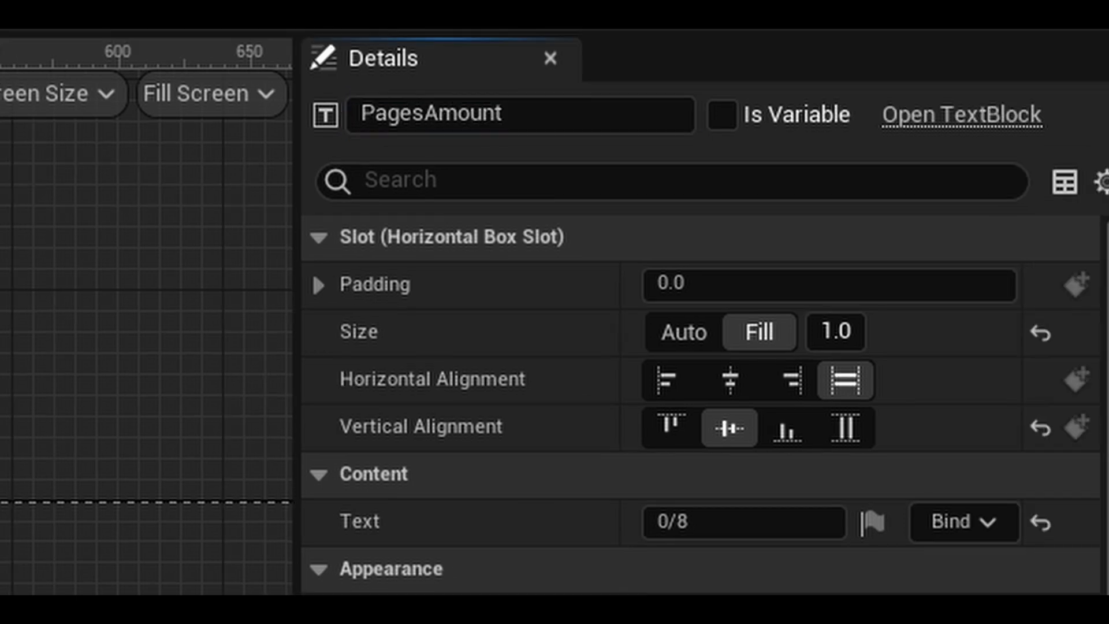
left_click(721, 114)
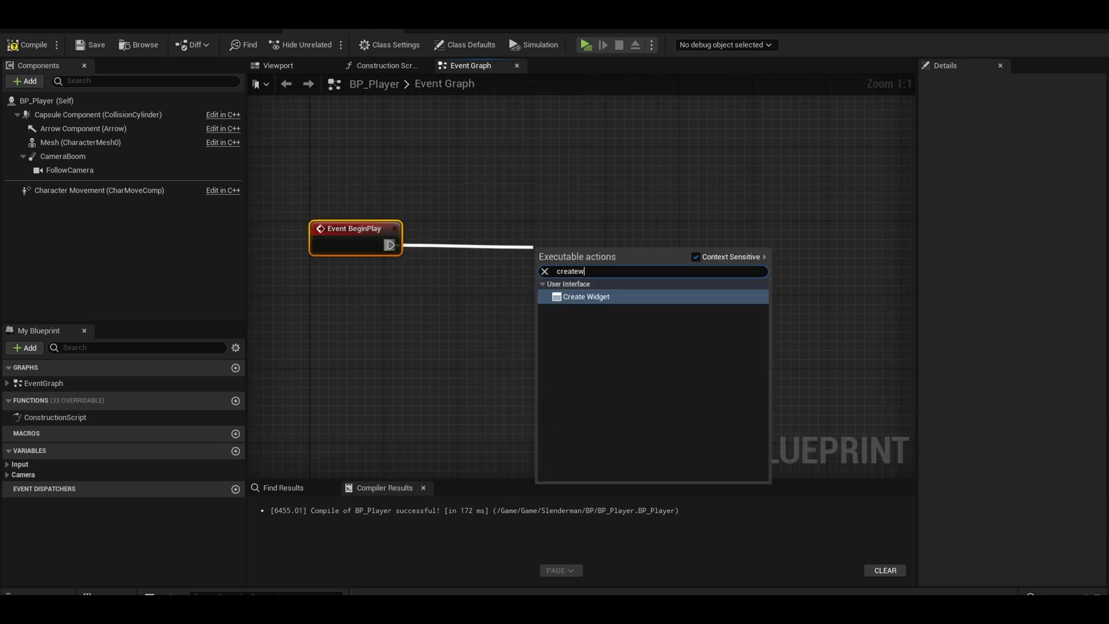
On BeginPlay create a W_PagesUI widget, promote it to PlayerWidgetRef and Add to Viewport.
left_click(585, 296)
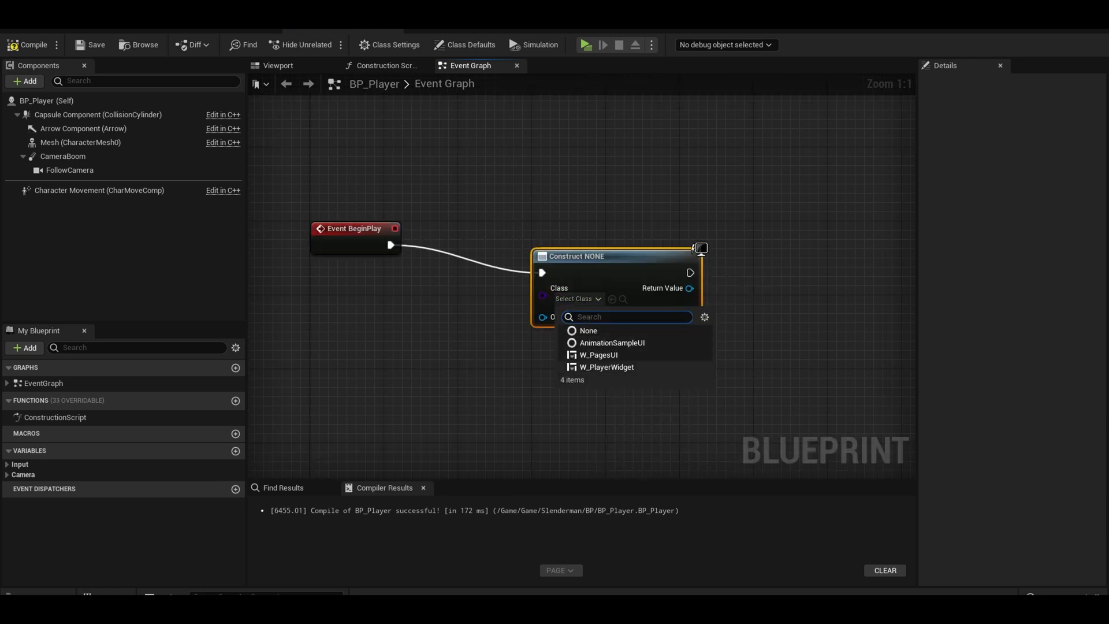
left_click(599, 355)
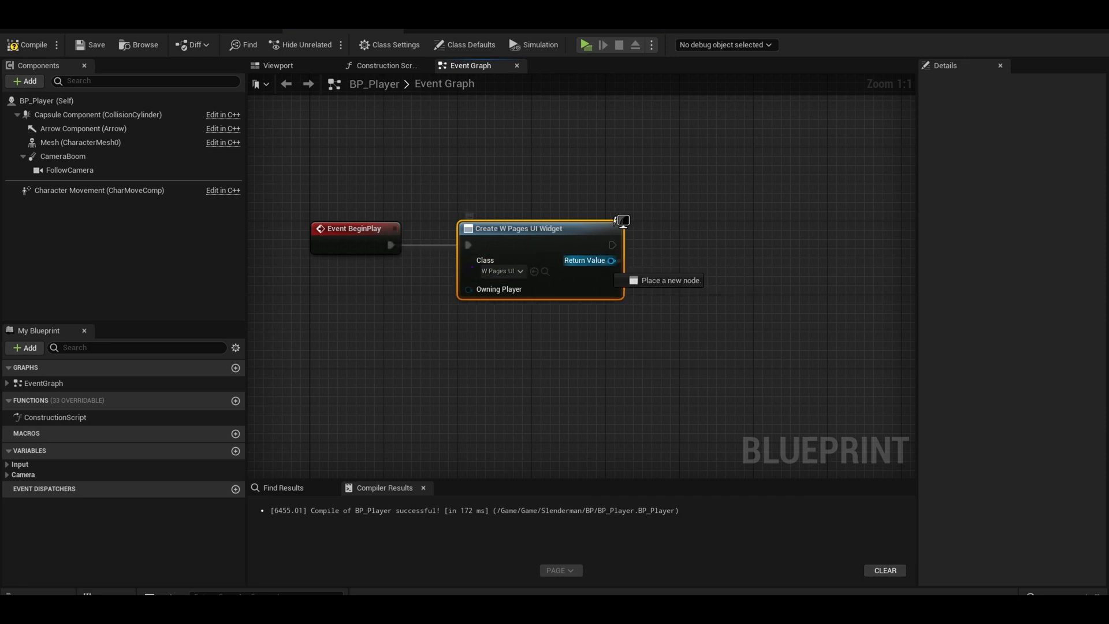
left_click_drag(611, 260, 700, 240)
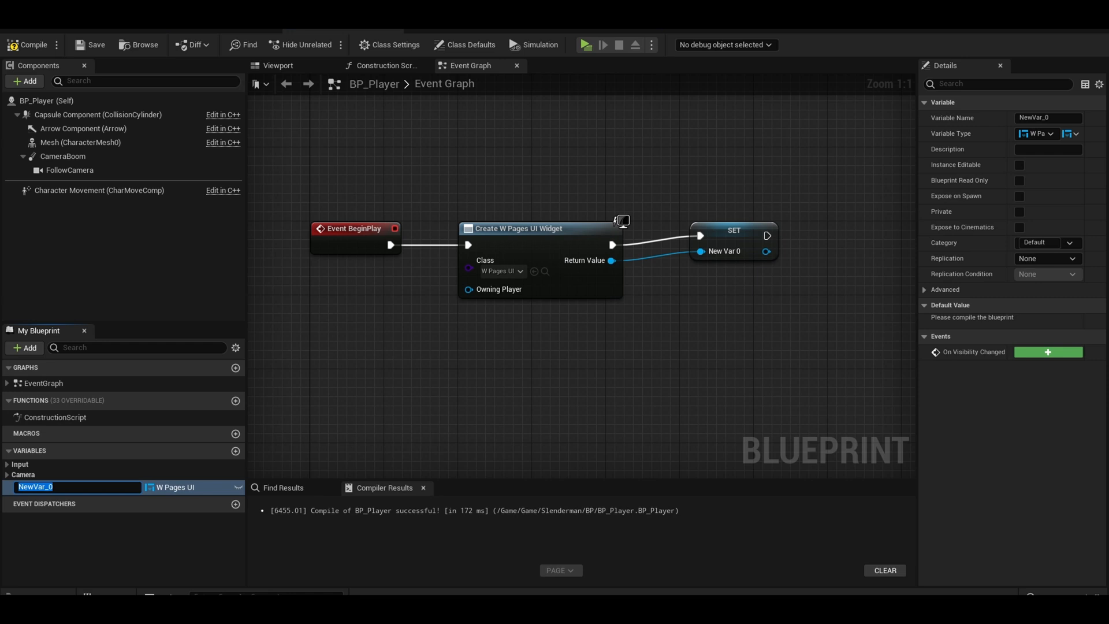
type("PlayerWidgetRef")
type("addt")
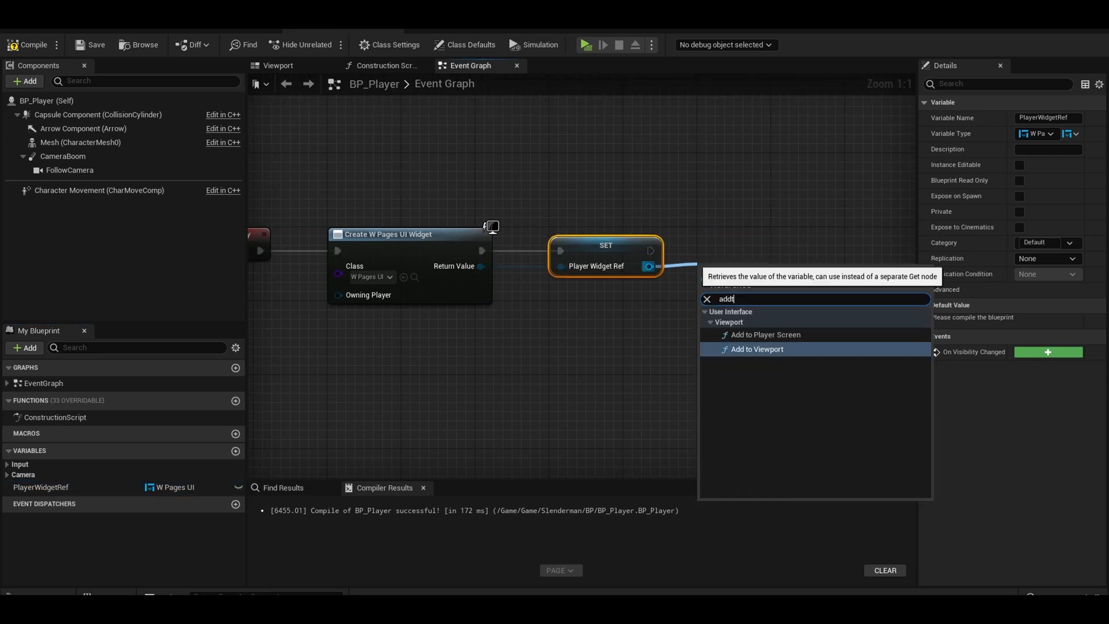
left_click(757, 349)
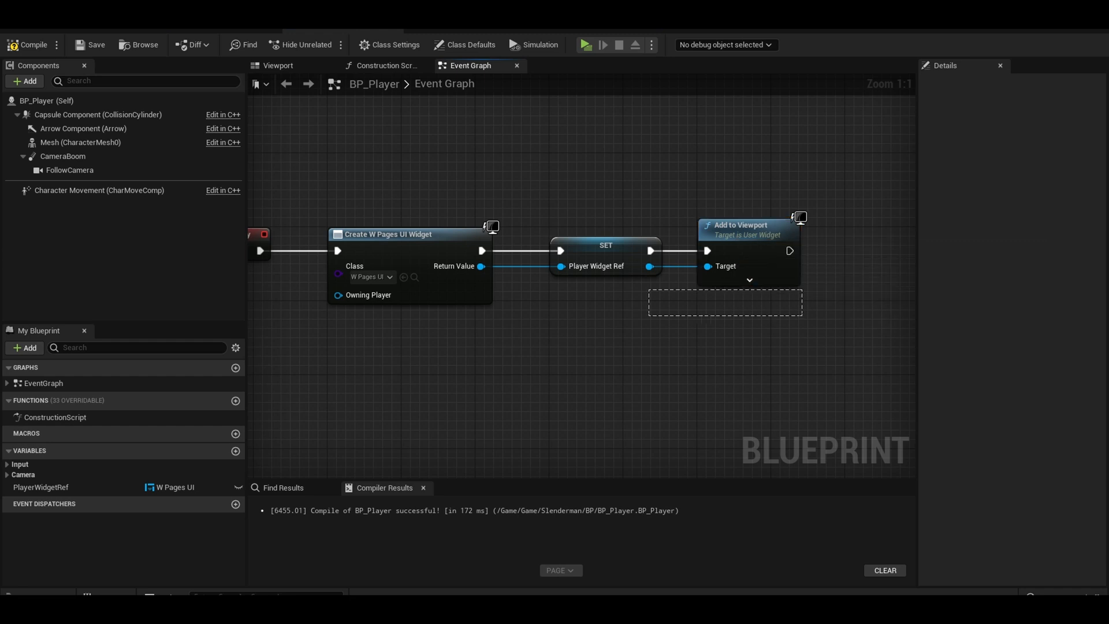
scroll("down", 3)
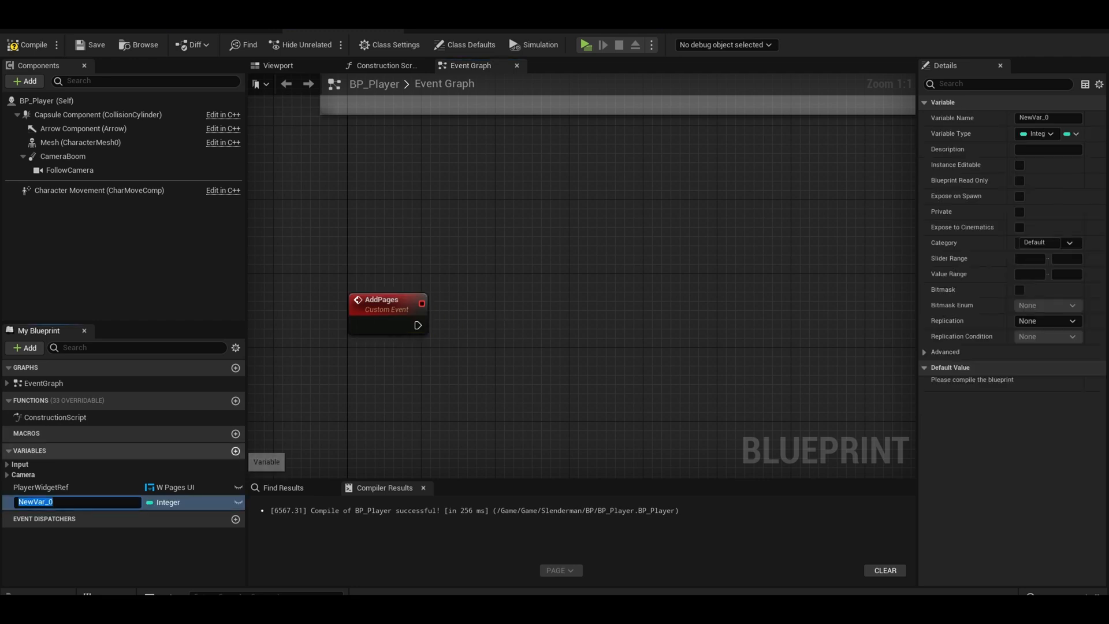
Create the CurrentPages and MaxPagesNeeded integer variables used by the AddPages increment.
type("CurrentPag")
type("MaxPag")
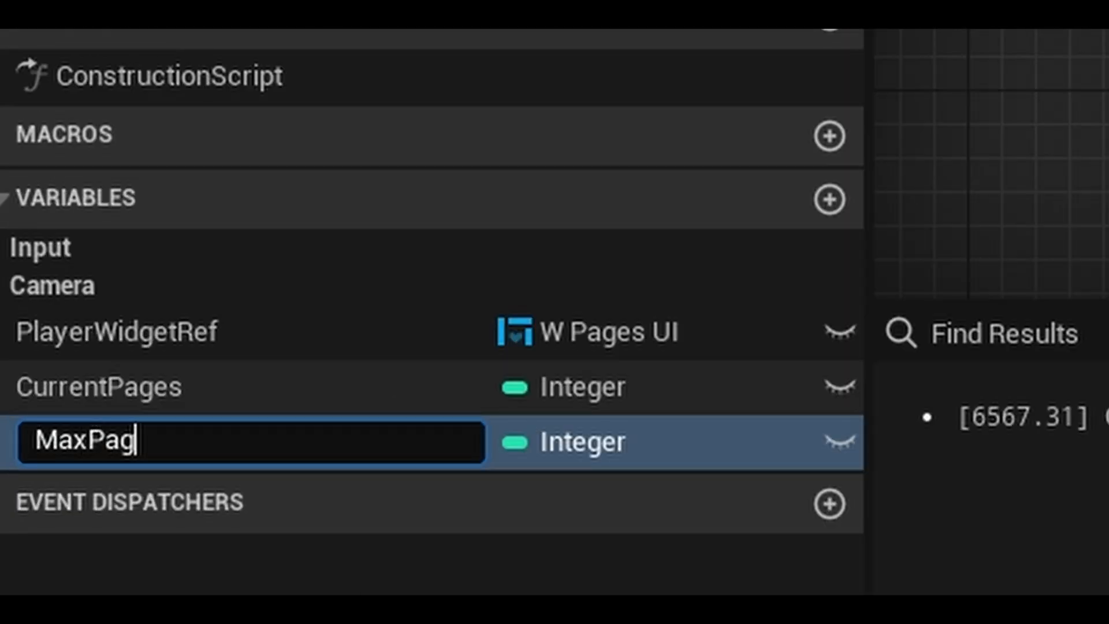
type("esNeeded")
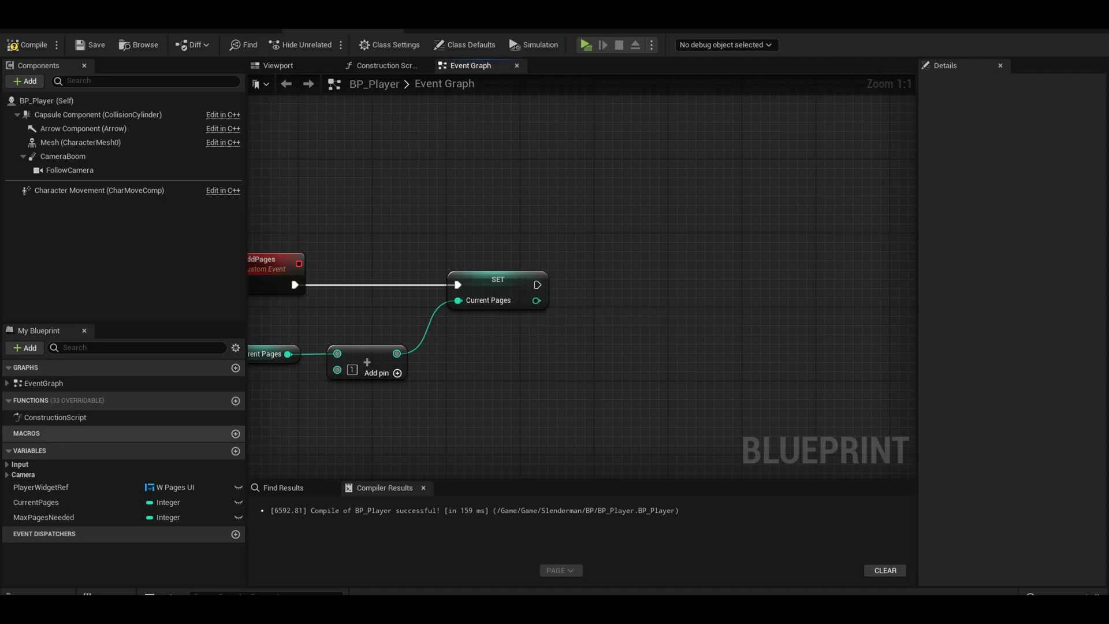
Set PagesAmount text from a {X}/{Max} Format Text fed by CurrentPages and MaxPagesNeeded.
left_click(484, 363)
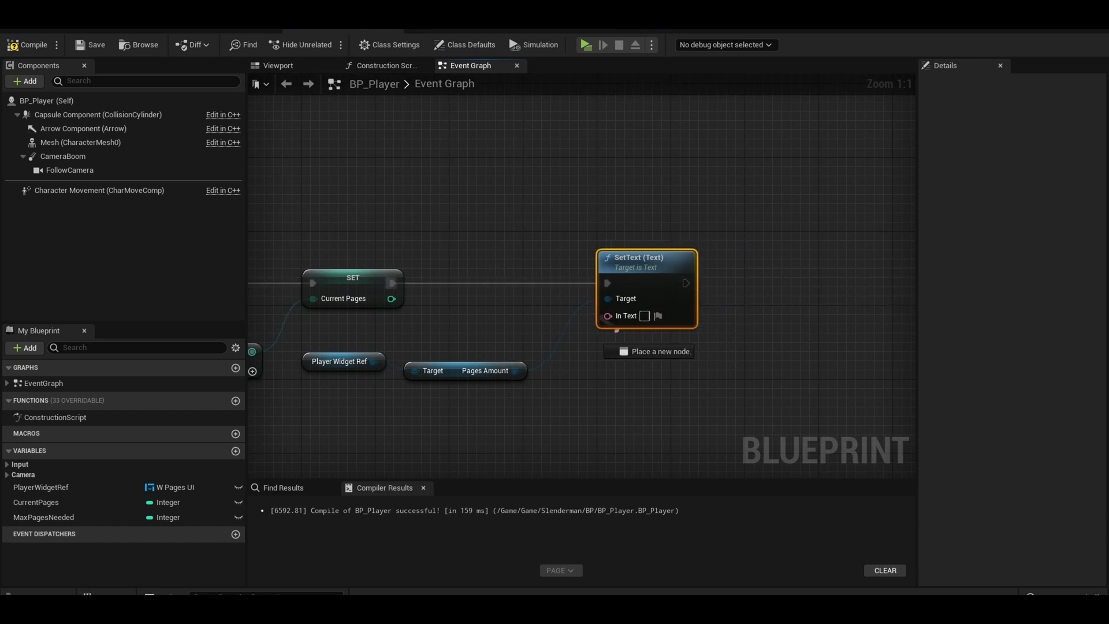
left_click_drag(609, 315, 514, 410)
type("{X}/{Max}")
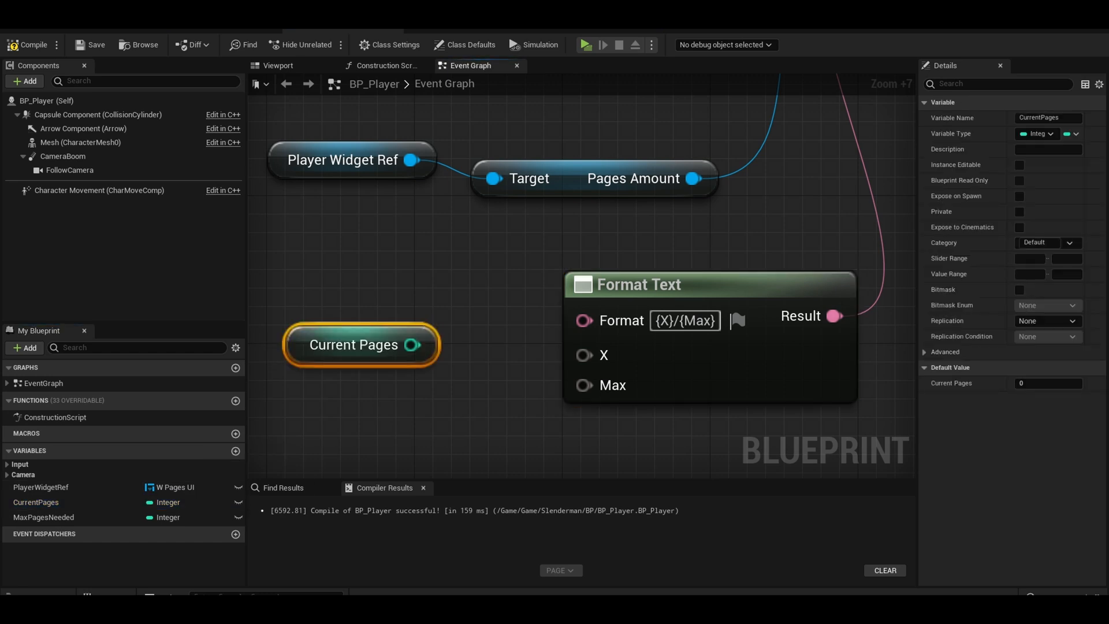
left_click_drag(413, 344, 583, 355)
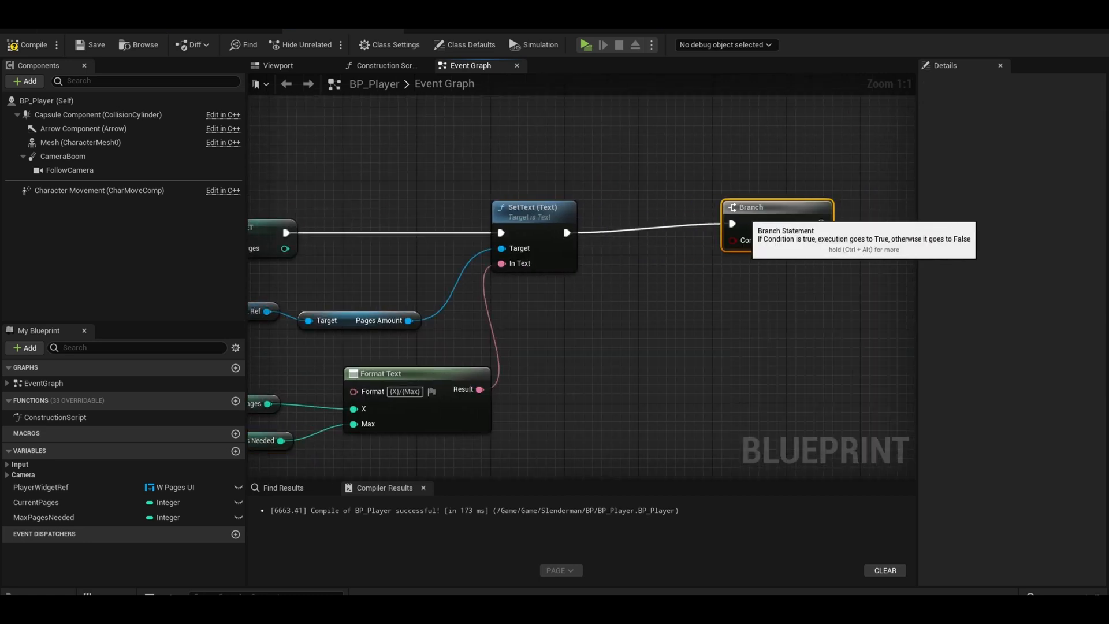
Branch on CurrentPages >= MaxPagesNeeded and add a Print String on the True output.
left_click(42, 518)
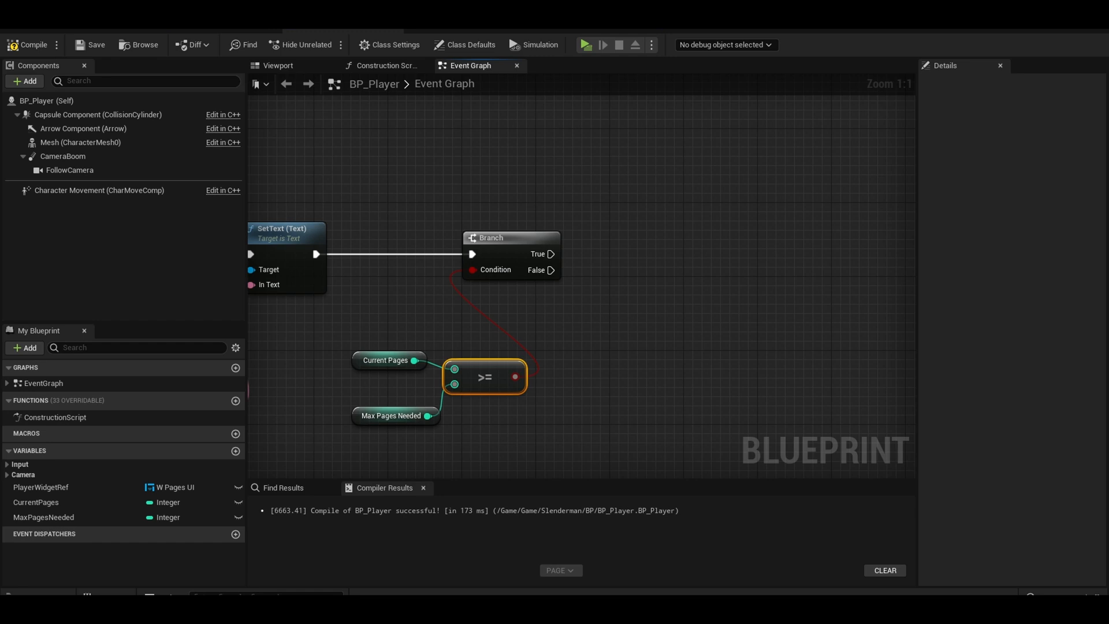
type("printstr")
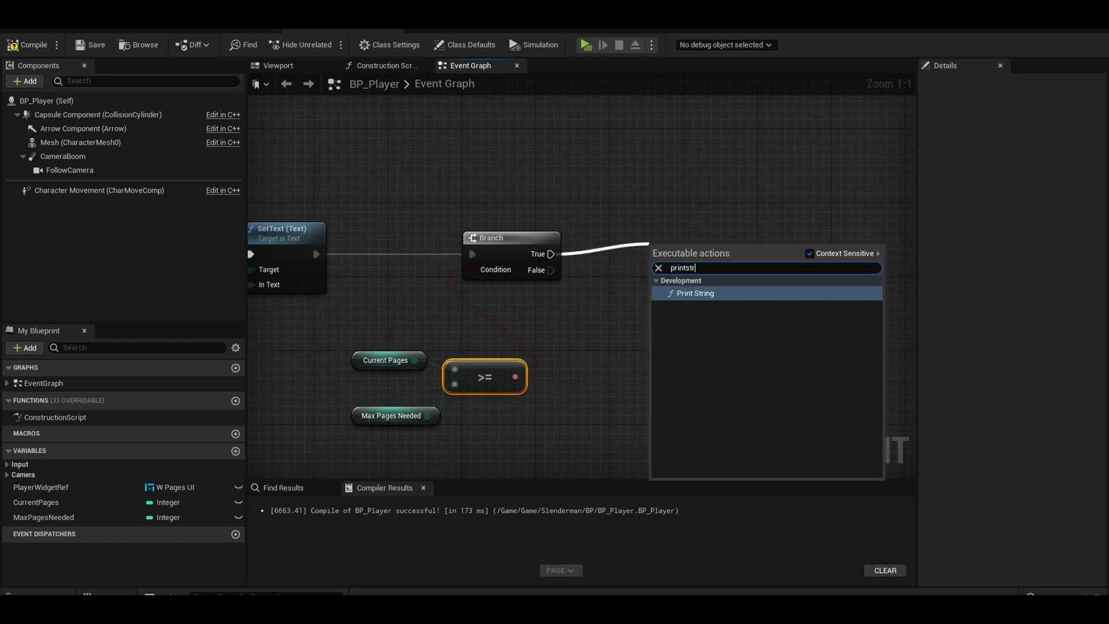
left_click(696, 294)
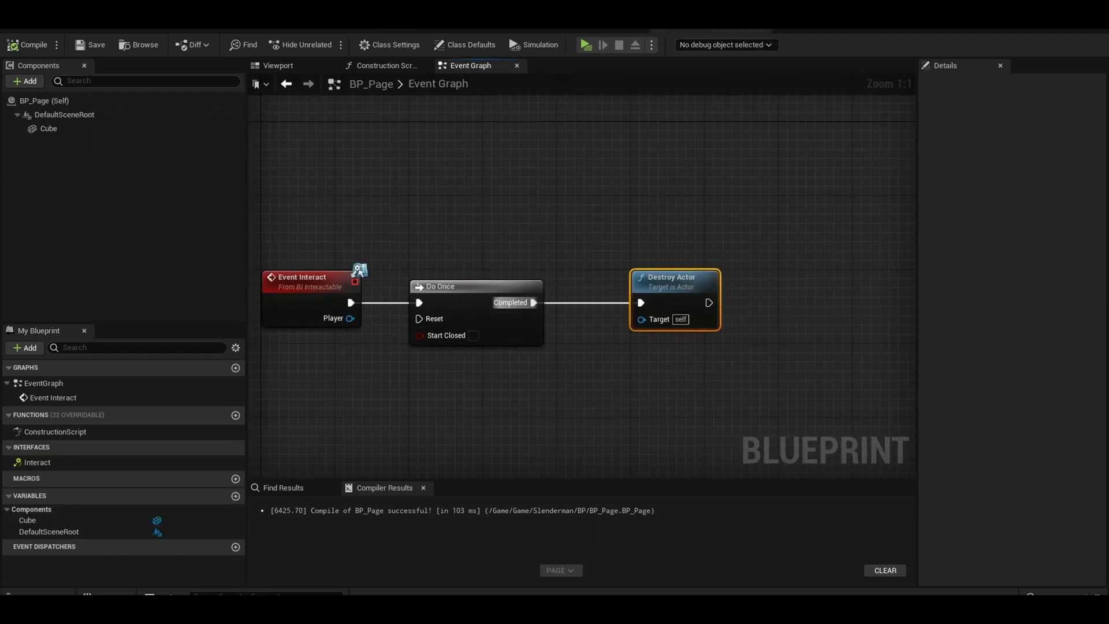
mouse_move(349, 318)
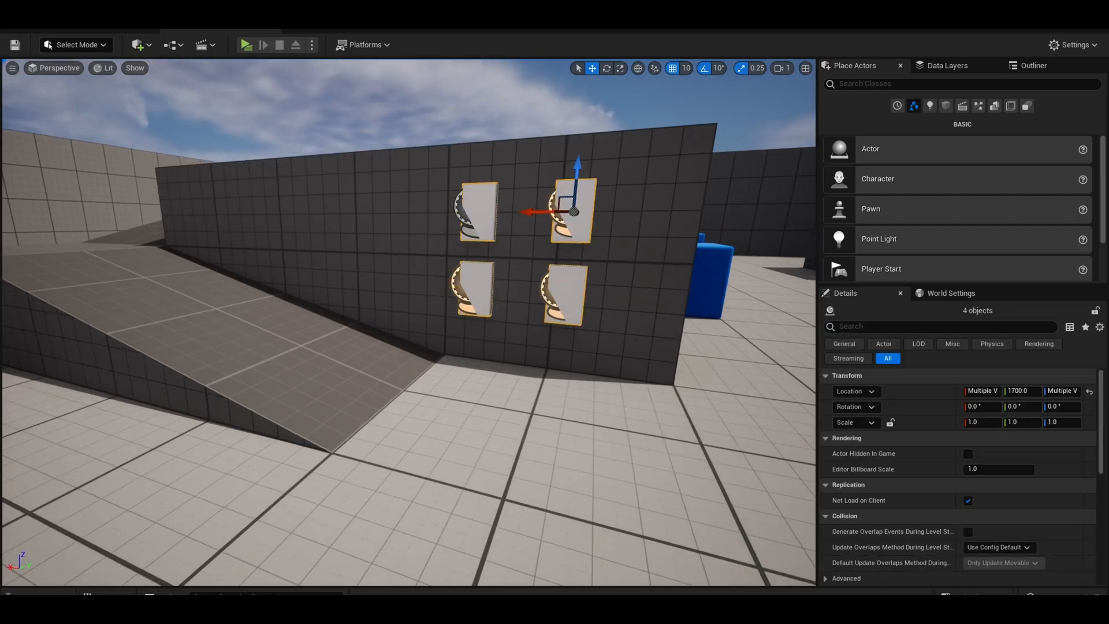
Play the level to test, with the HUD showing Pages: 0/8.
left_click(244, 45)
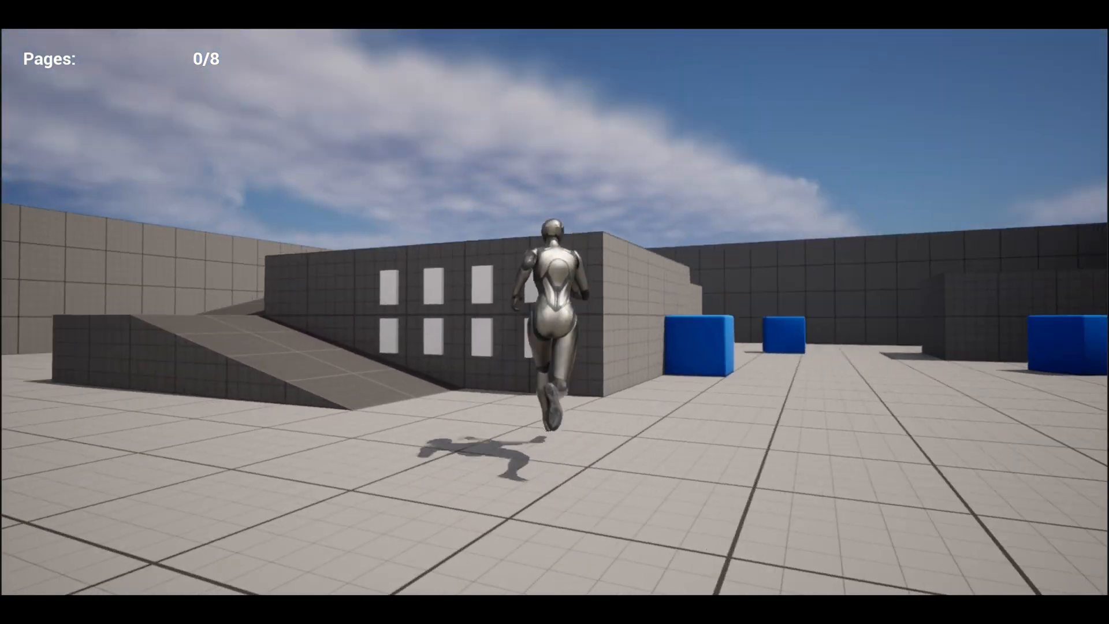